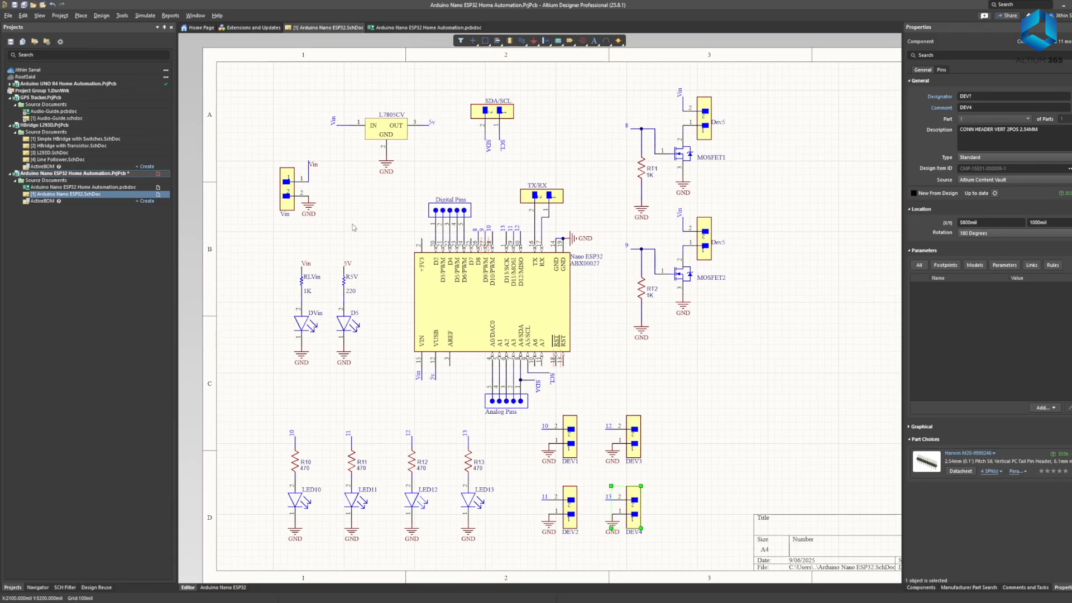
- Open Custom Arduino's Sheet1.SchDoc, showing the ATmega328P board schematic
left_click(425, 28)
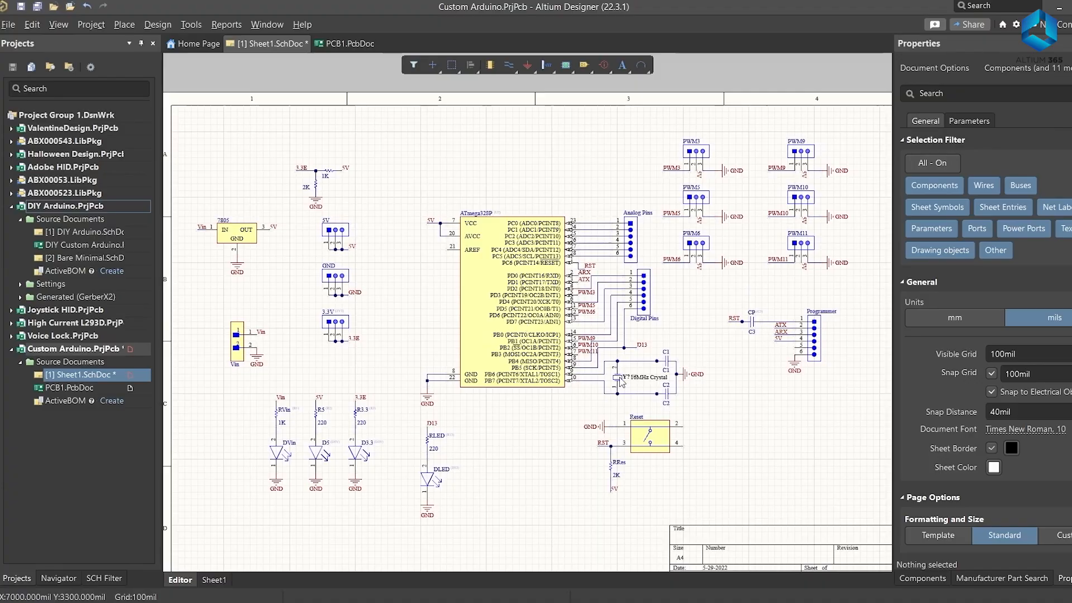
- Open the Kame_FMU sample's 1_reference.SchDoc in the Altium 365 web viewer
left_click(348, 44)
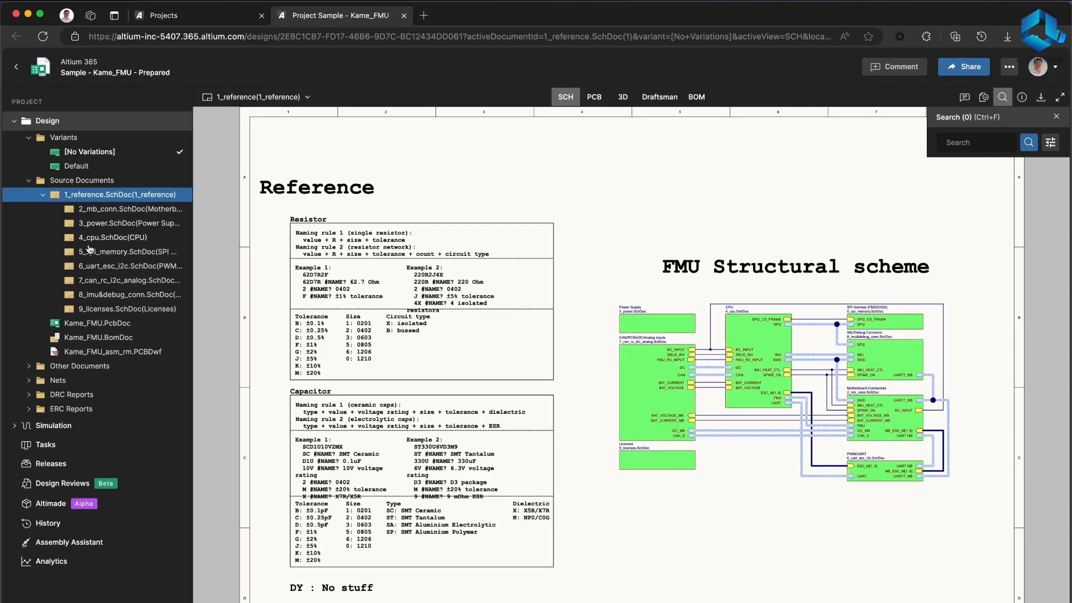
- Browse Kame_FMU's Fabrication and Assembly views and search the board for 'vcc'
left_click(130, 294)
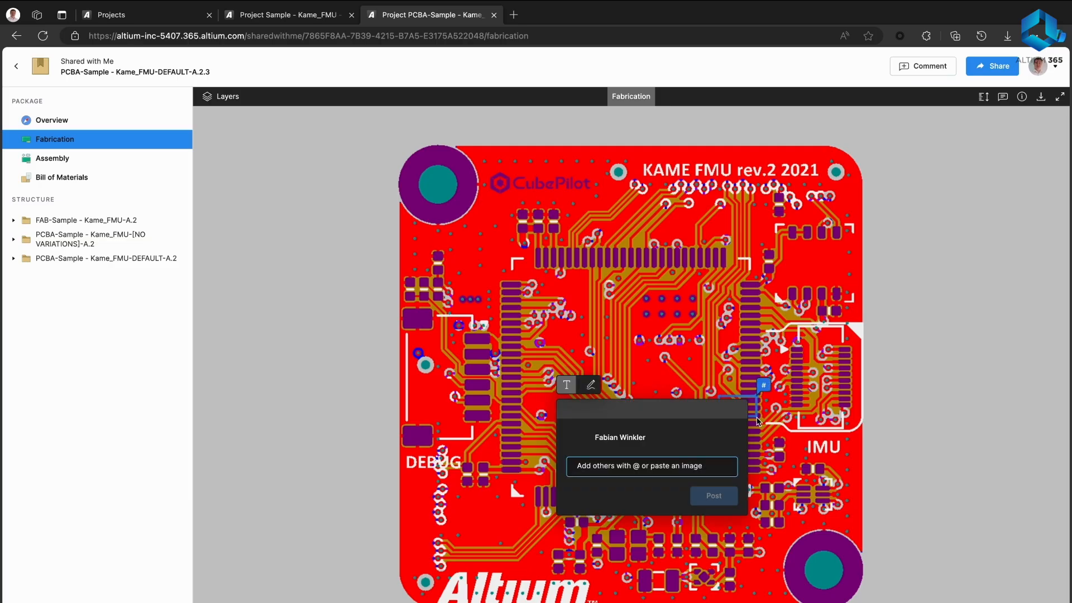
left_click(52, 158)
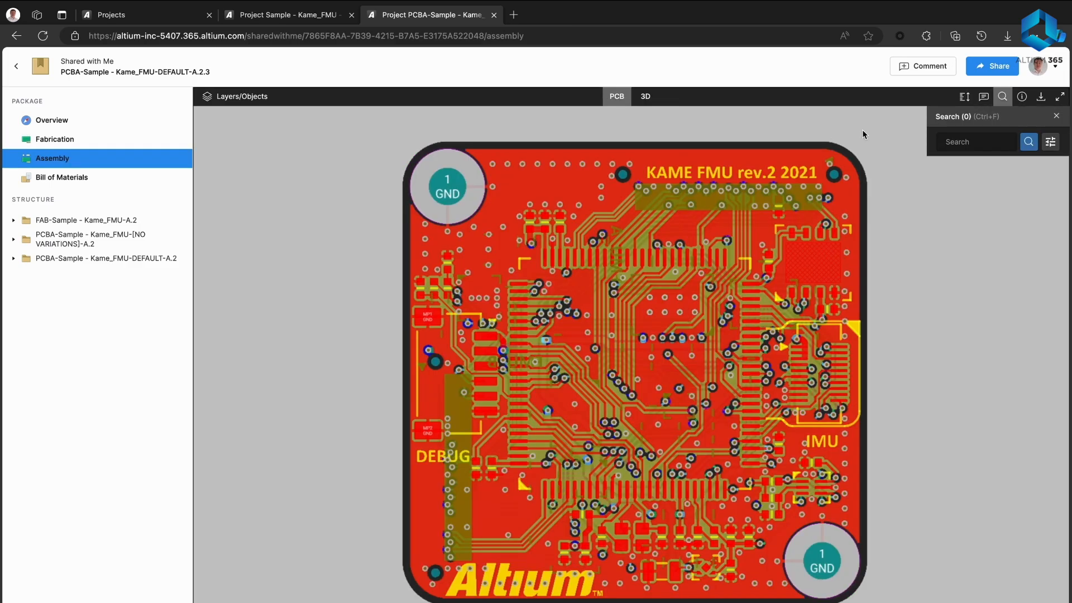
type("vcc")
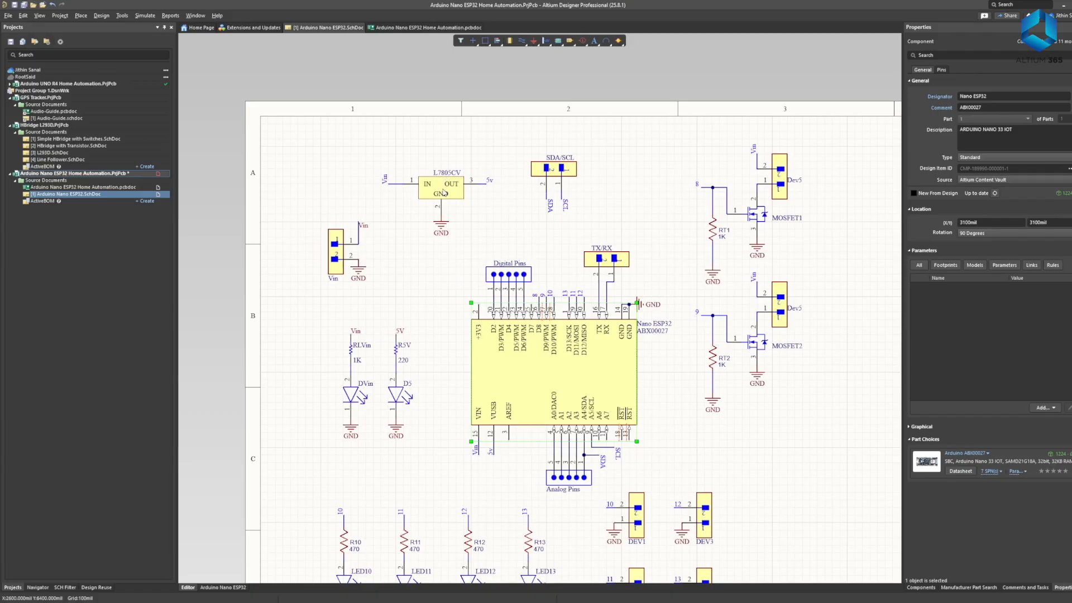
left_click(441, 189)
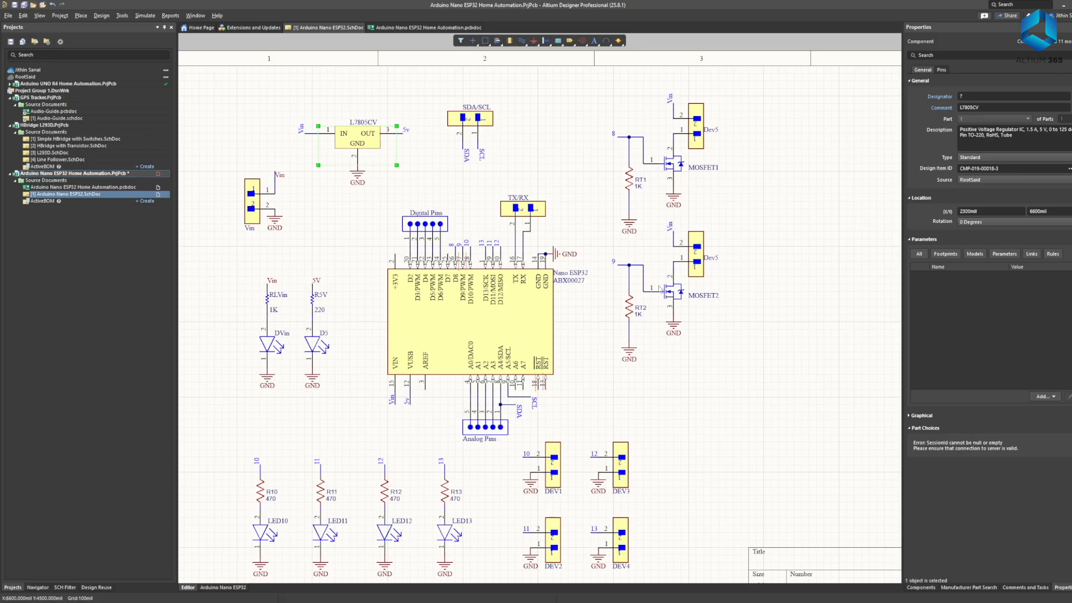
left_click(670, 165)
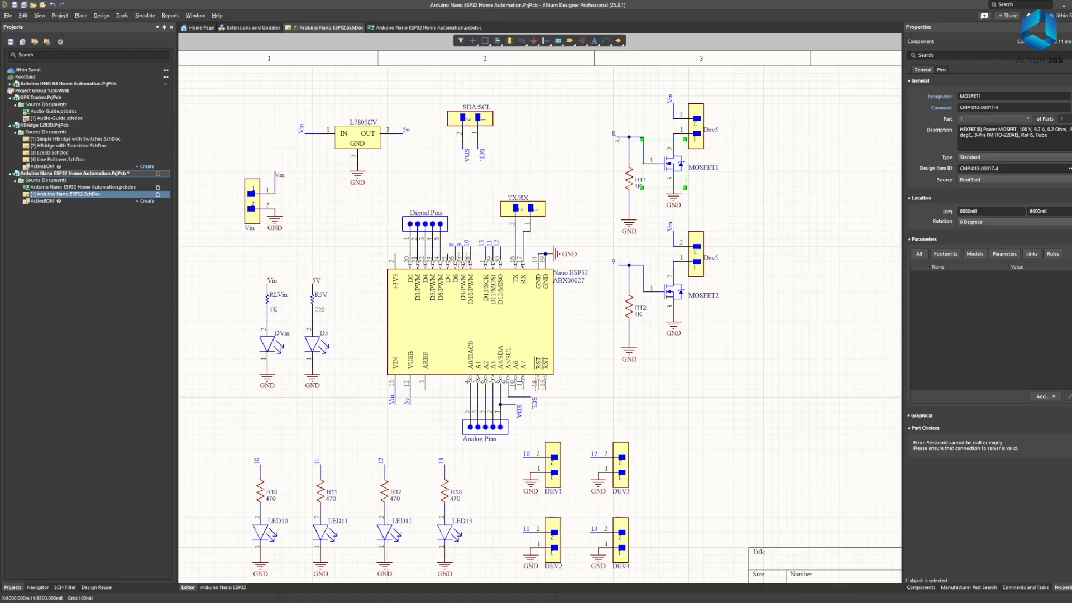
scroll("down", 3)
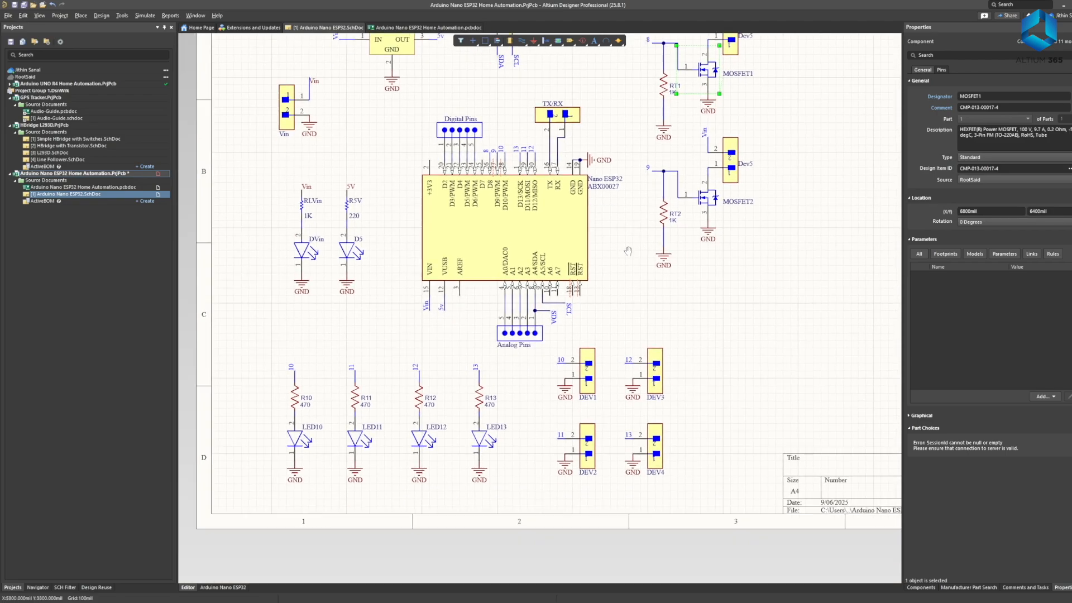
scroll("down", 3)
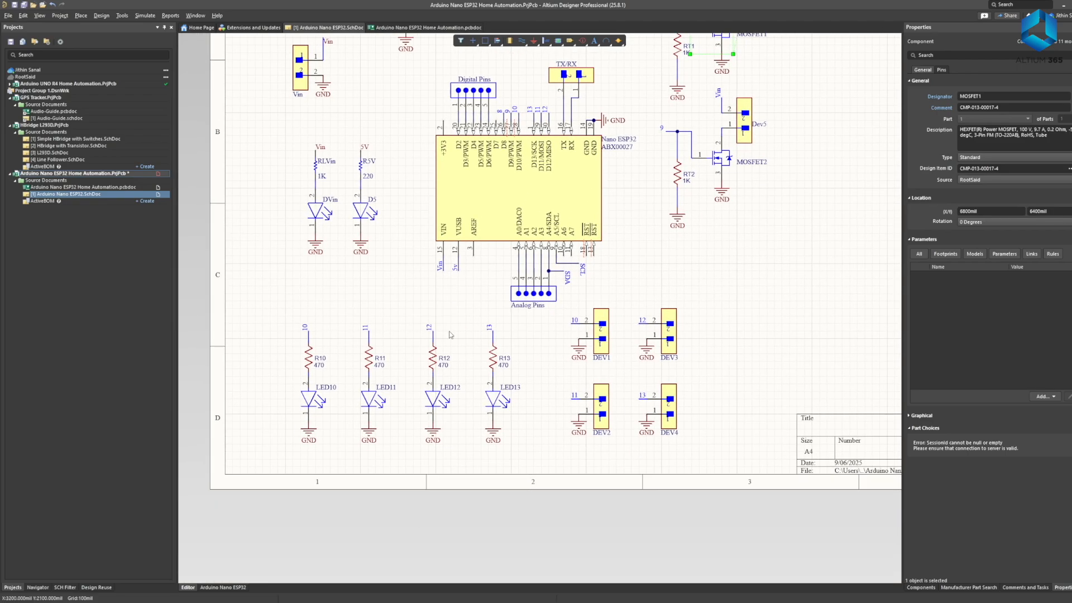
mouse_move(419, 329)
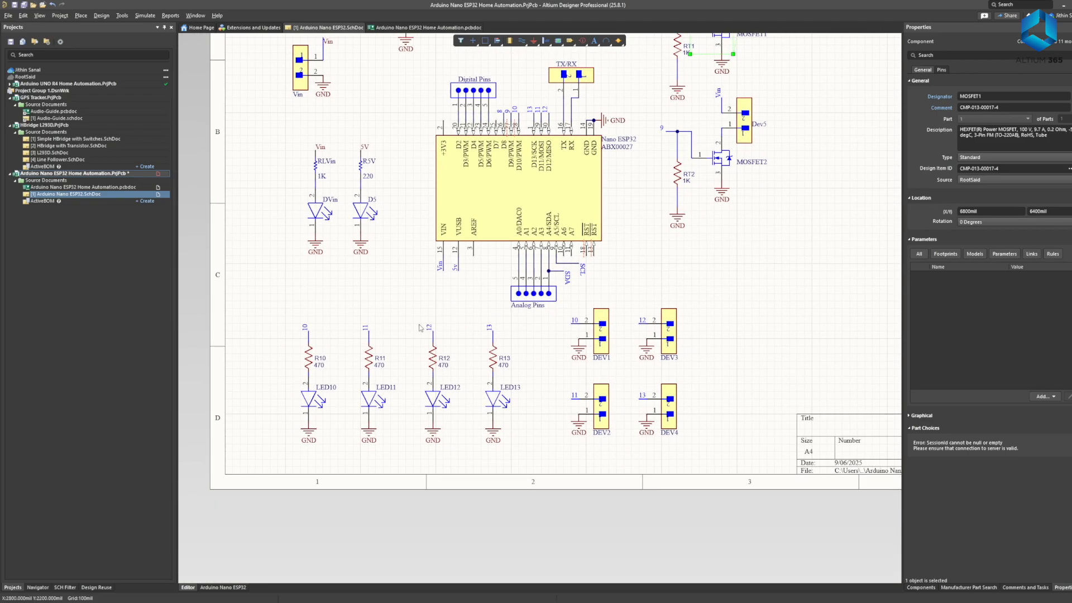
mouse_move(423, 426)
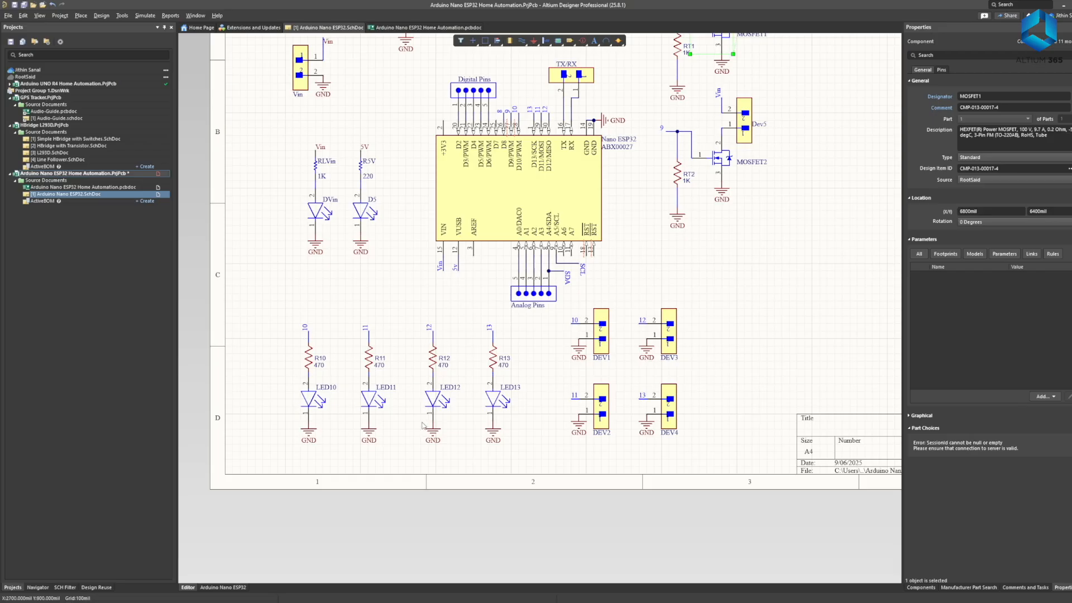
mouse_move(550, 96)
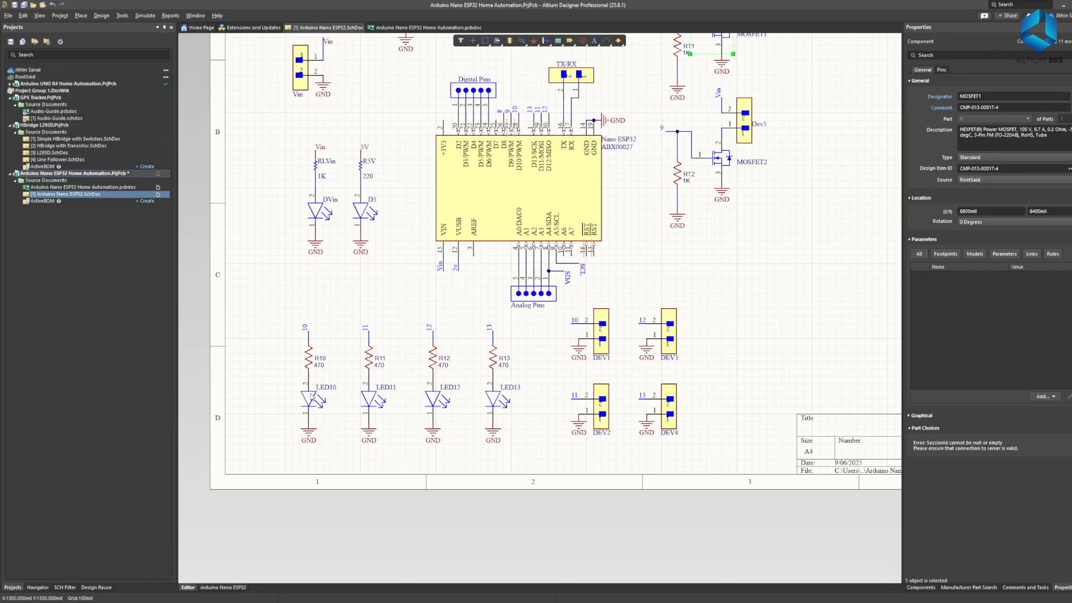
left_click(371, 403)
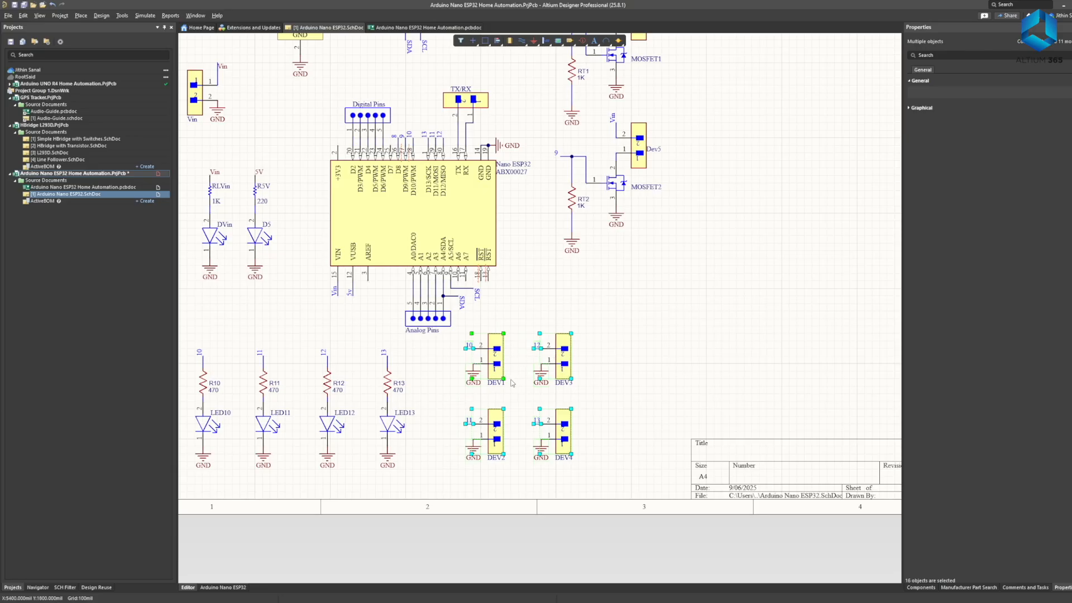
left_click(495, 359)
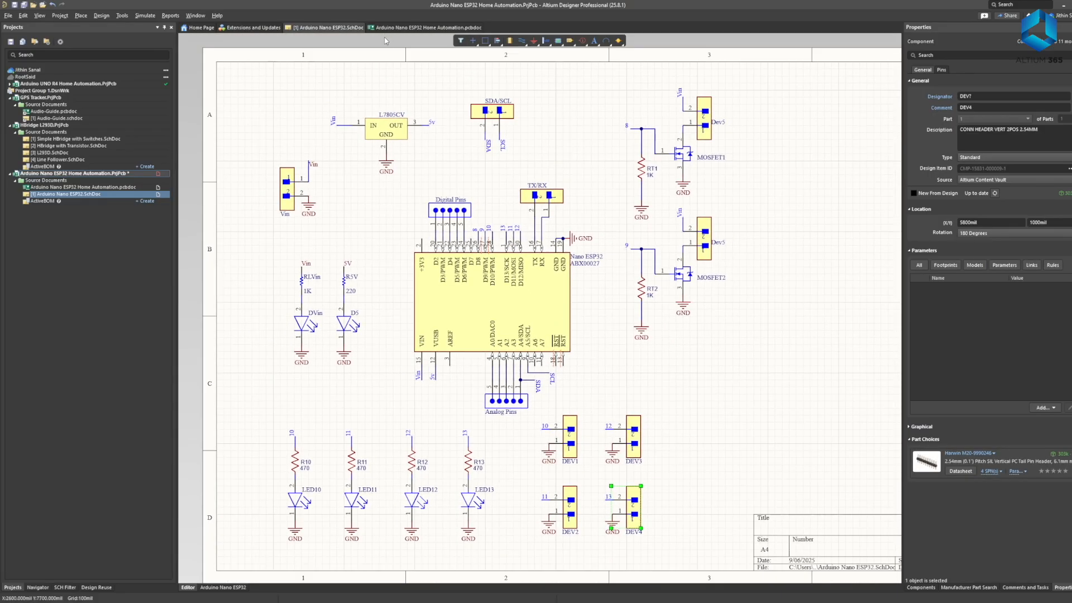
left_click(426, 27)
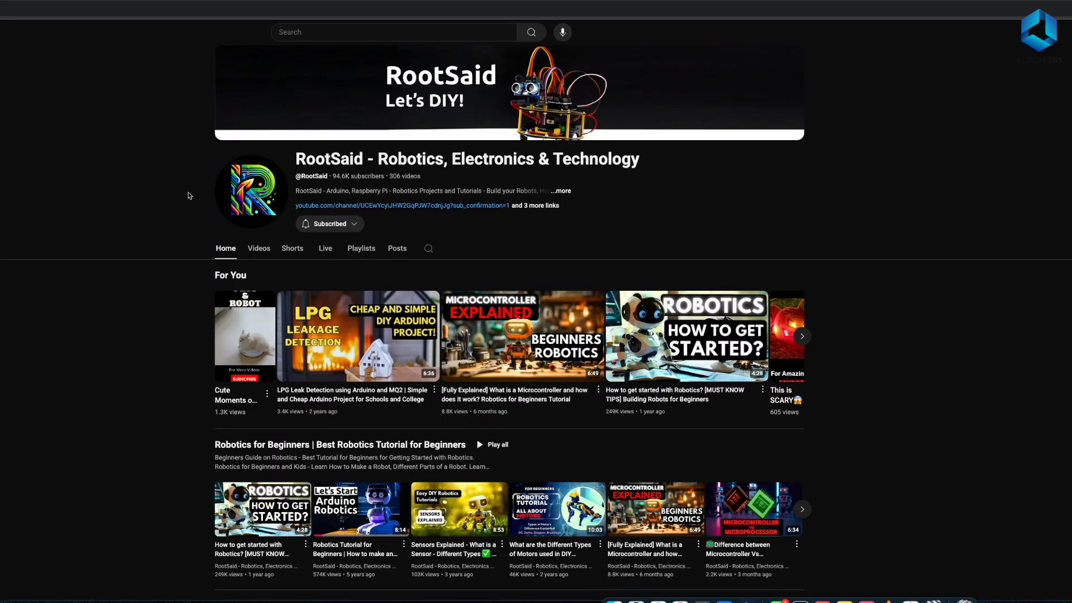
- Show RootSaid's Videos tab and scroll through the video grid
scroll("down", 3)
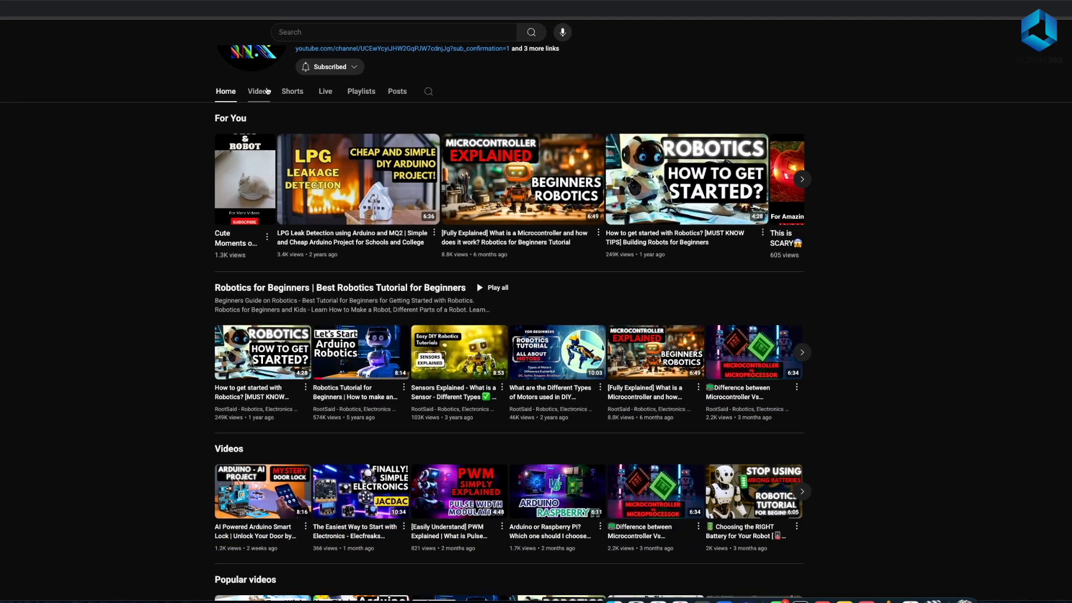
left_click(259, 91)
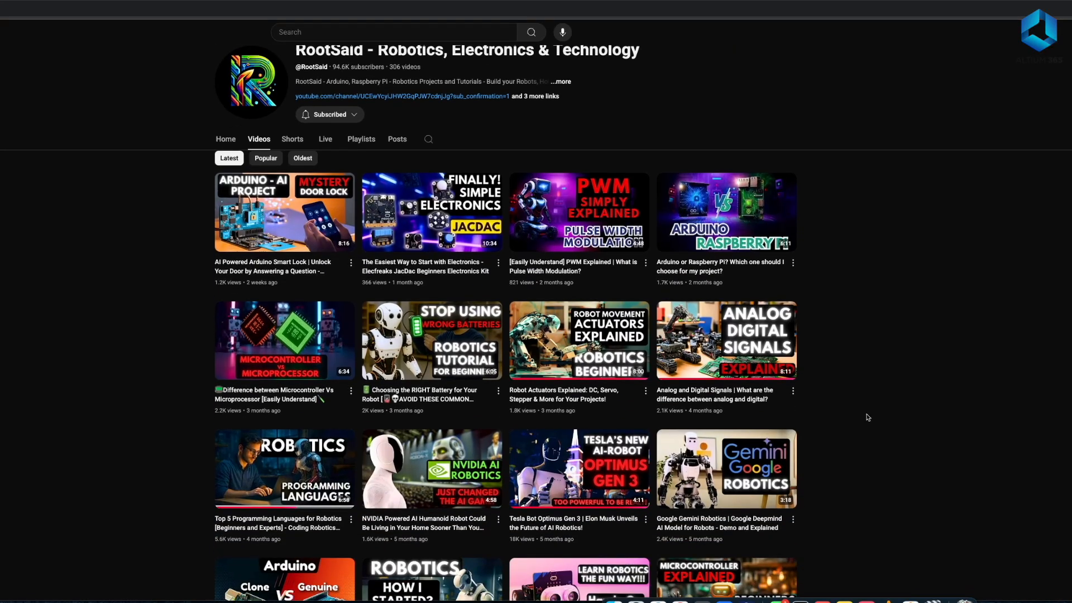
scroll("down", 3)
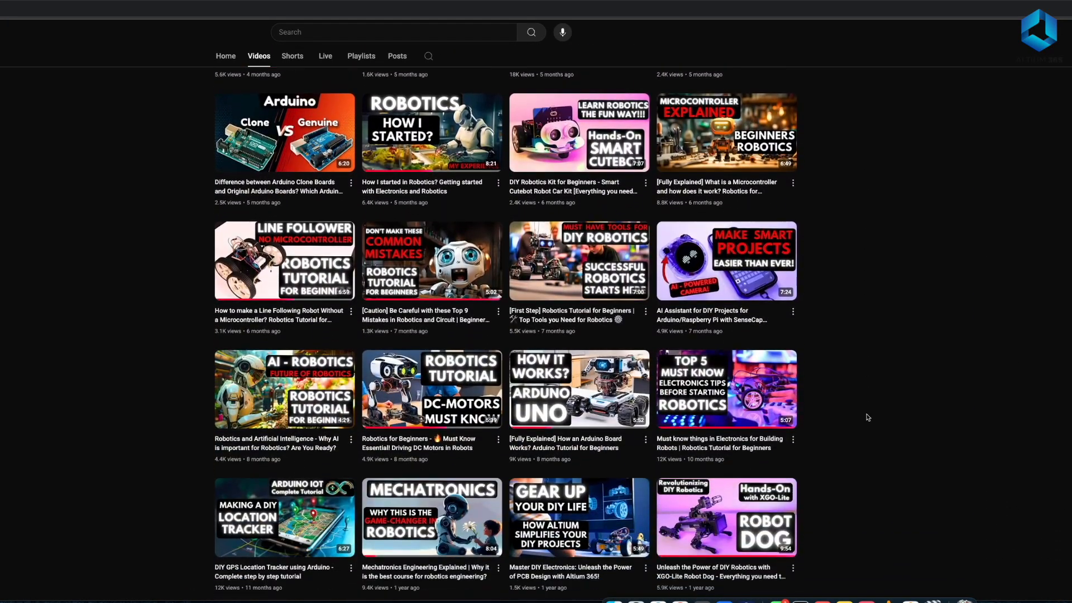
scroll("down", 3)
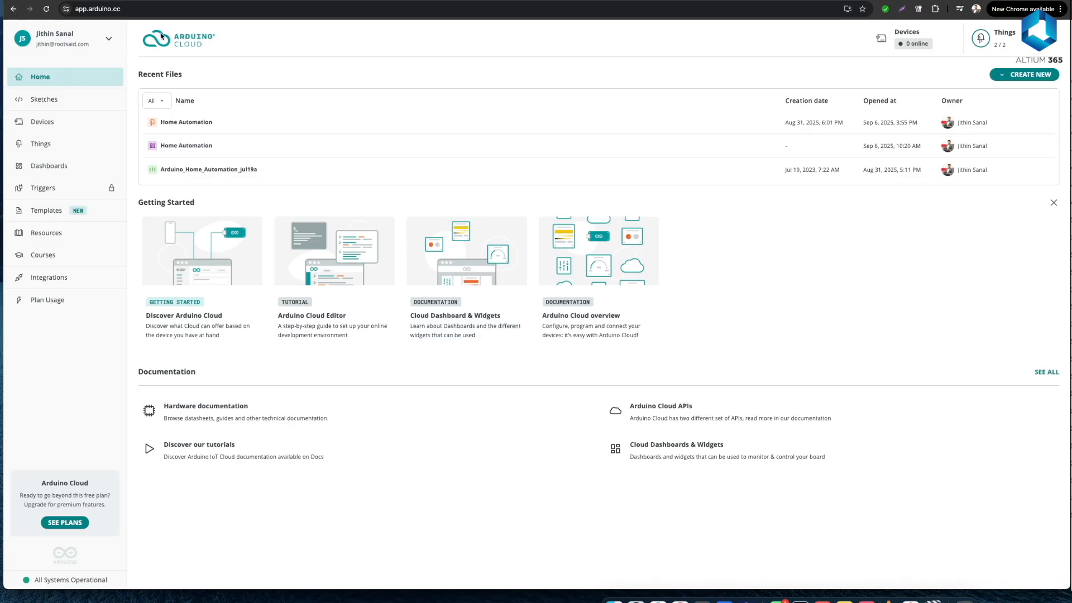
mouse_move(233, 109)
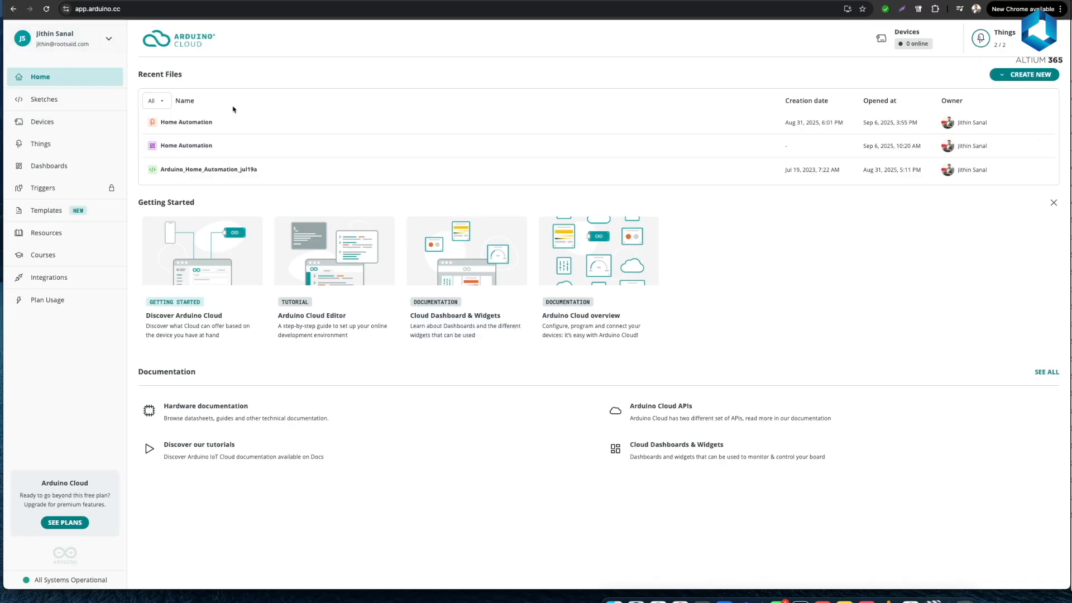
mouse_move(69, 155)
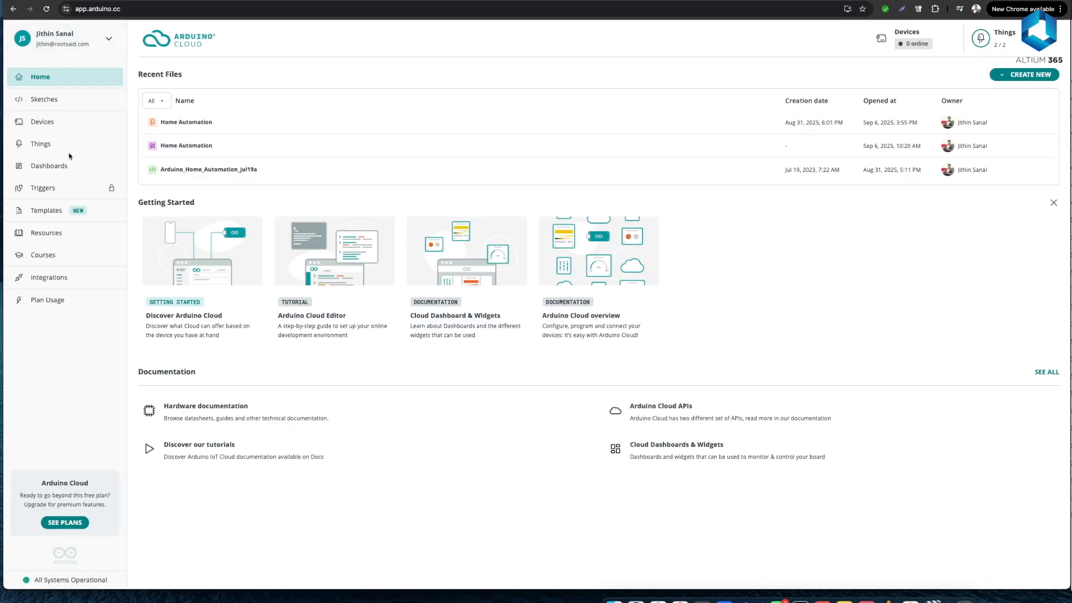
- List the Things: Home Automation on NanoESP32 and Arduino Cloud Door Lock
left_click(41, 143)
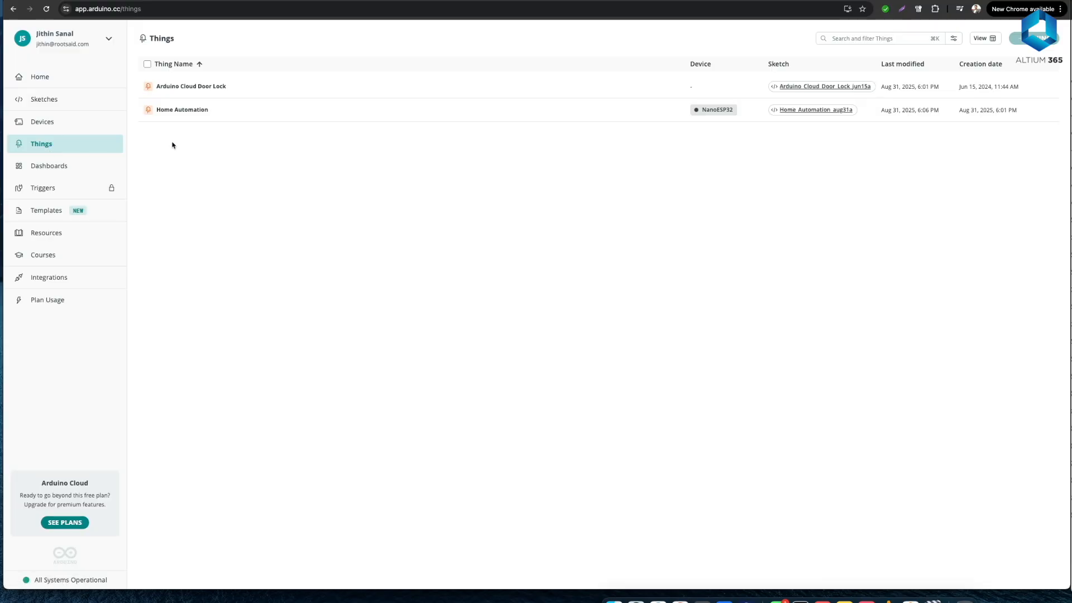
mouse_move(171, 127)
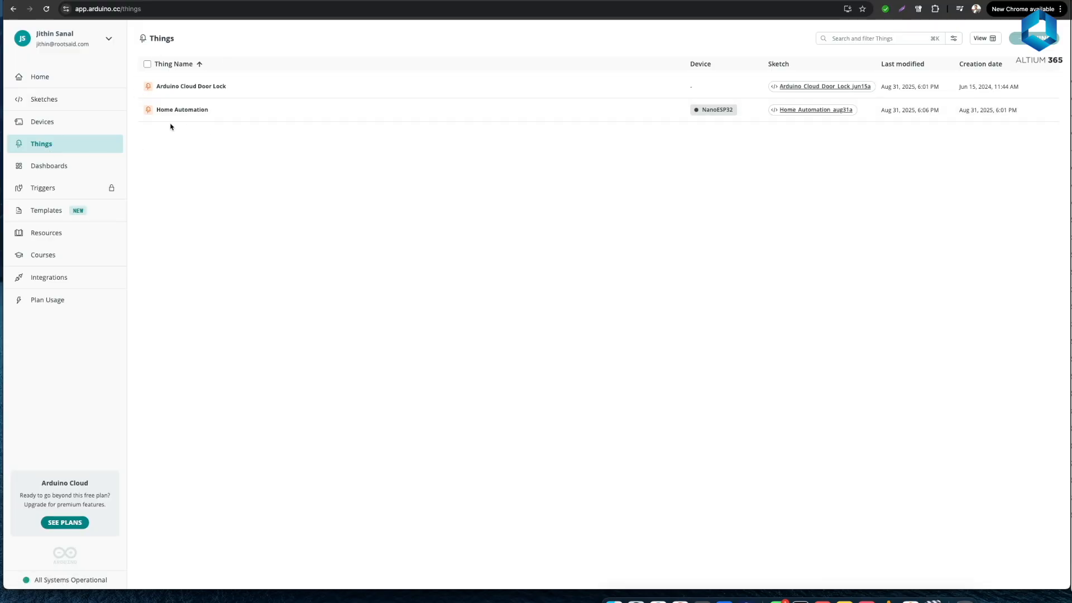
mouse_move(202, 137)
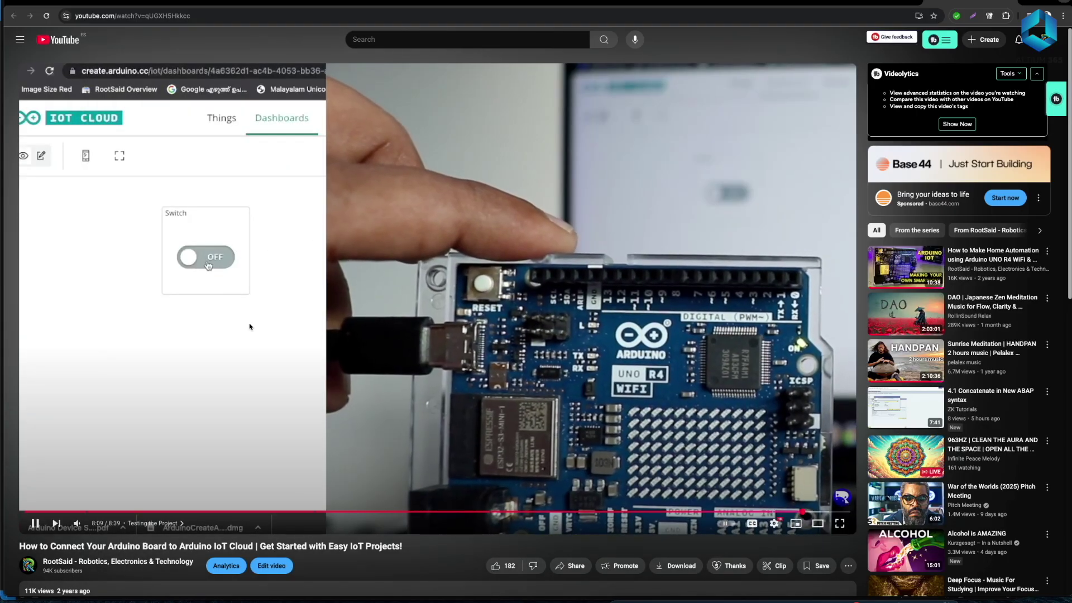
- Play the 'How to Connect Your Arduino Board to Arduino IoT Cloud' video
left_click(206, 257)
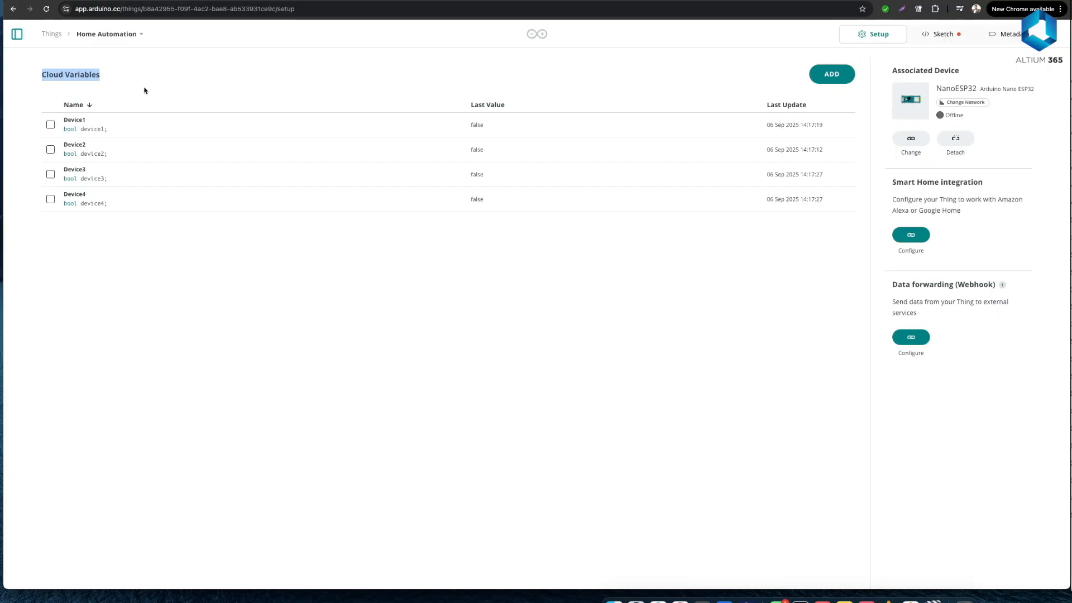
mouse_move(171, 311)
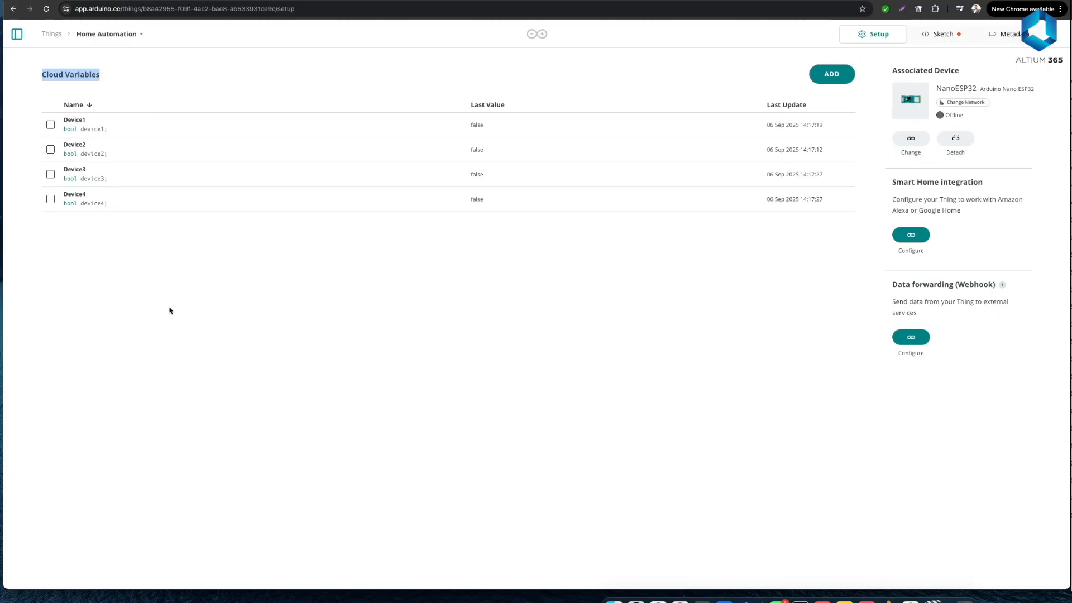
mouse_move(155, 142)
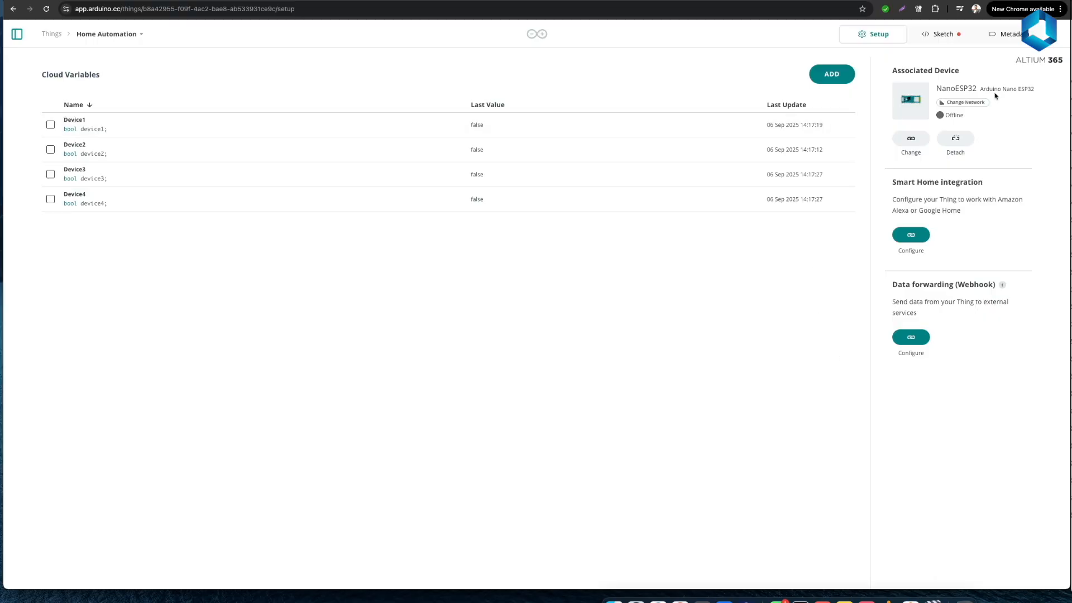
- Inspect Device1's Read & Write boolean details, then go back to the Things list
double_click(924, 71)
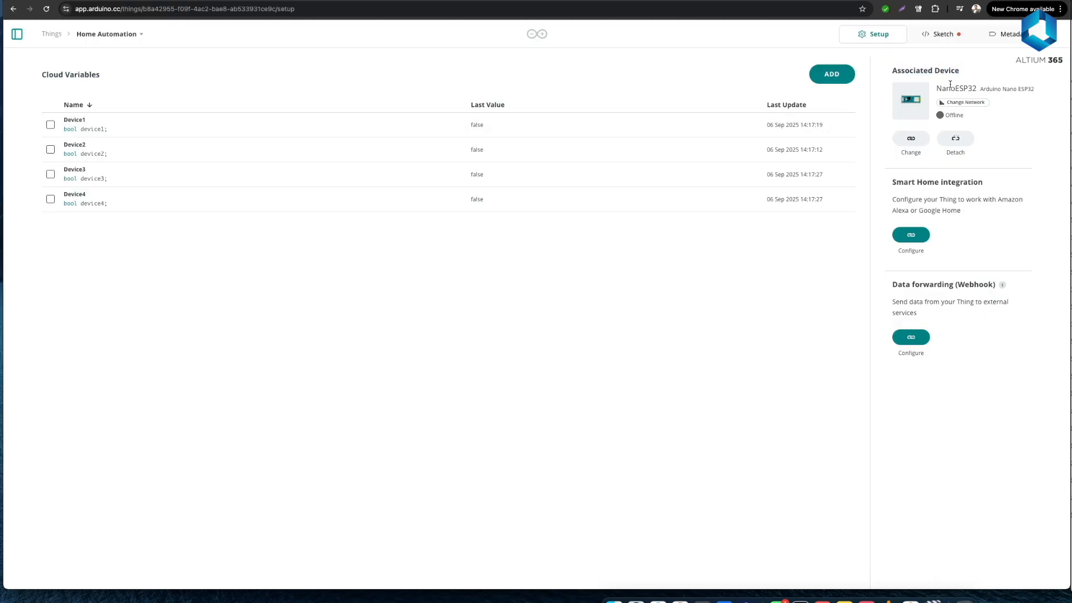
mouse_move(741, 92)
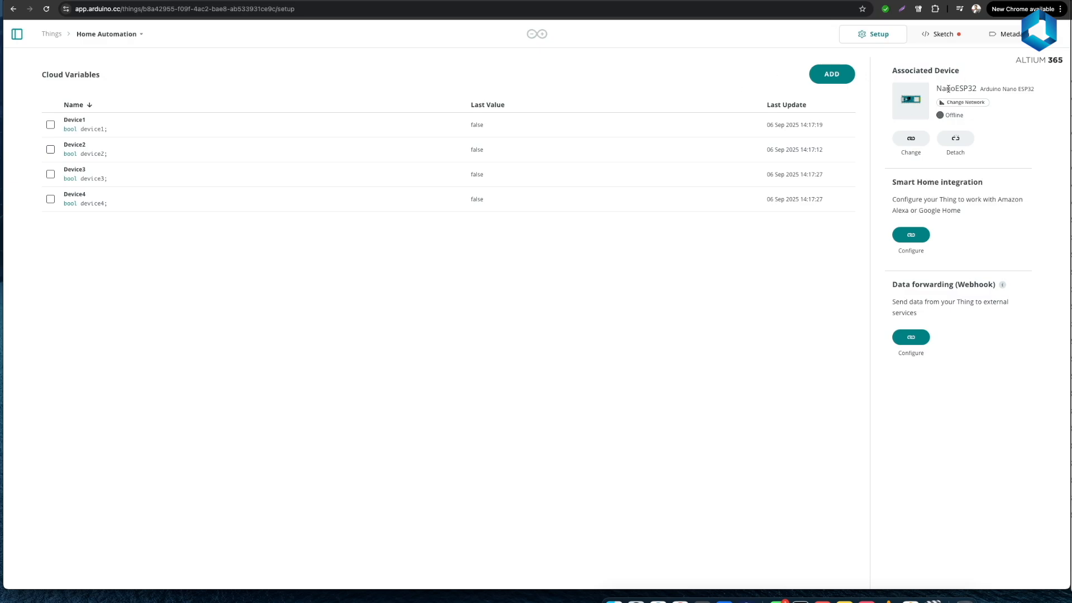
double_click(955, 89)
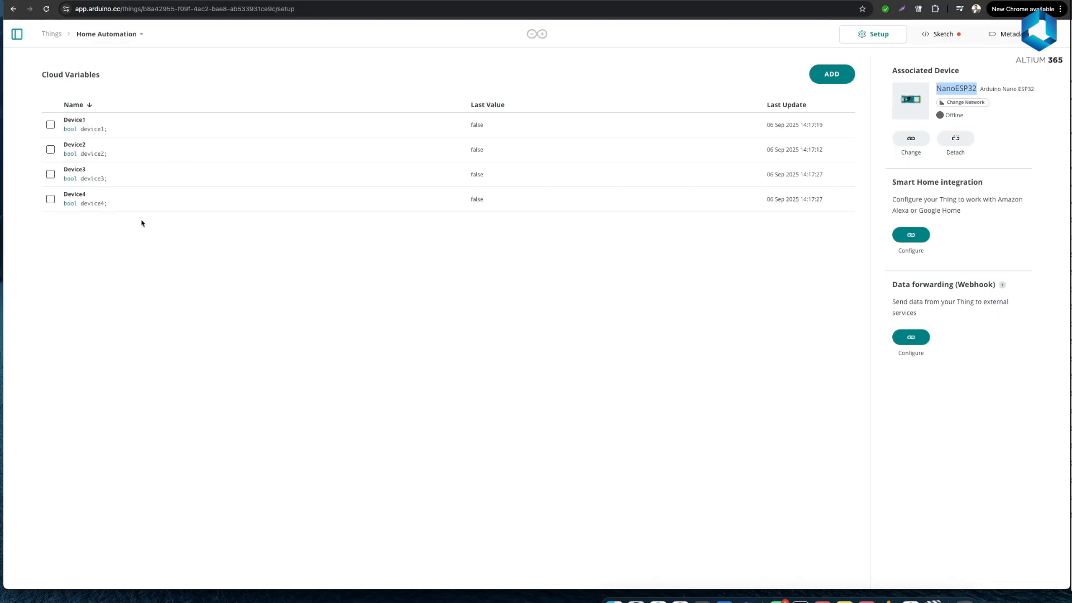
mouse_move(212, 197)
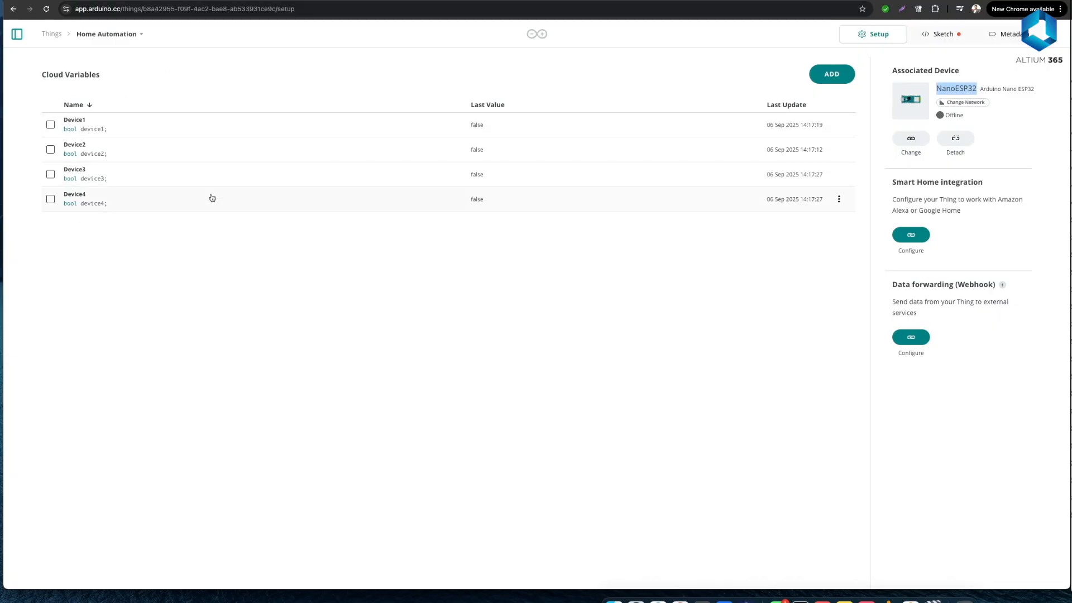
left_click(74, 119)
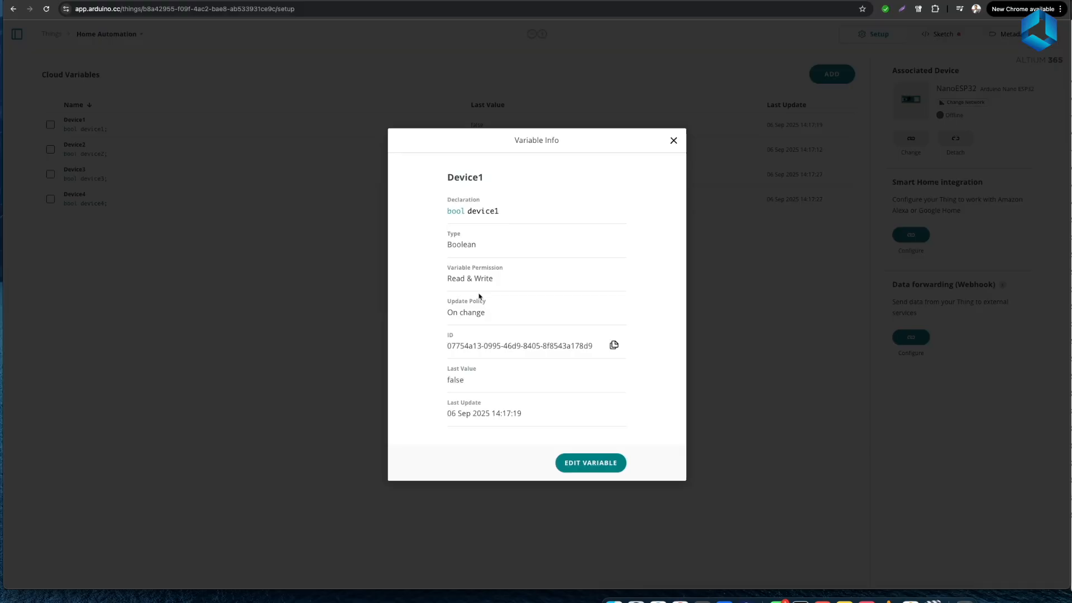
mouse_move(535, 393)
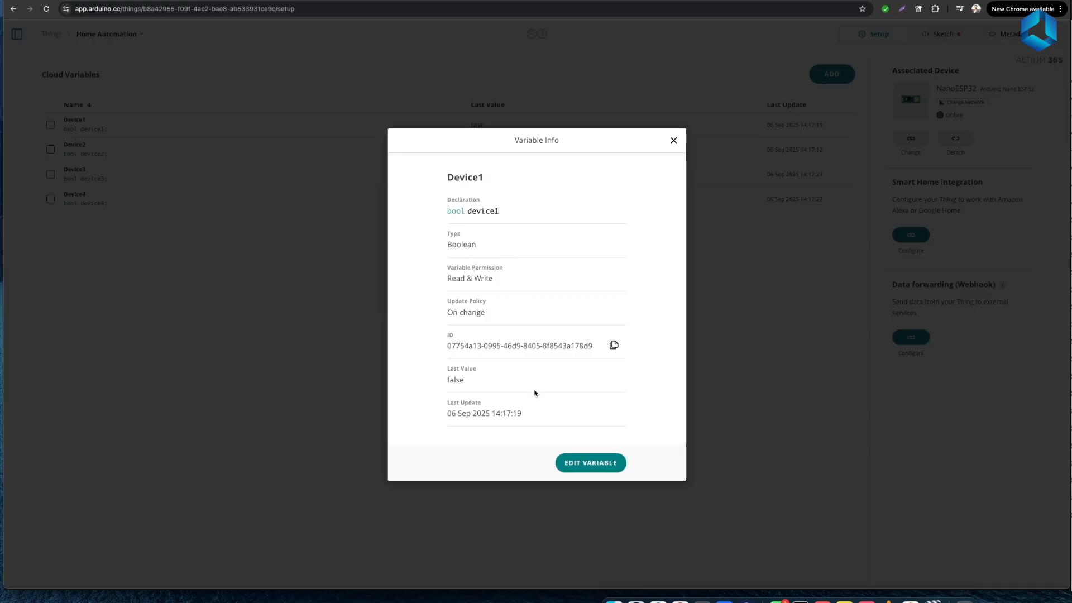
left_click(673, 140)
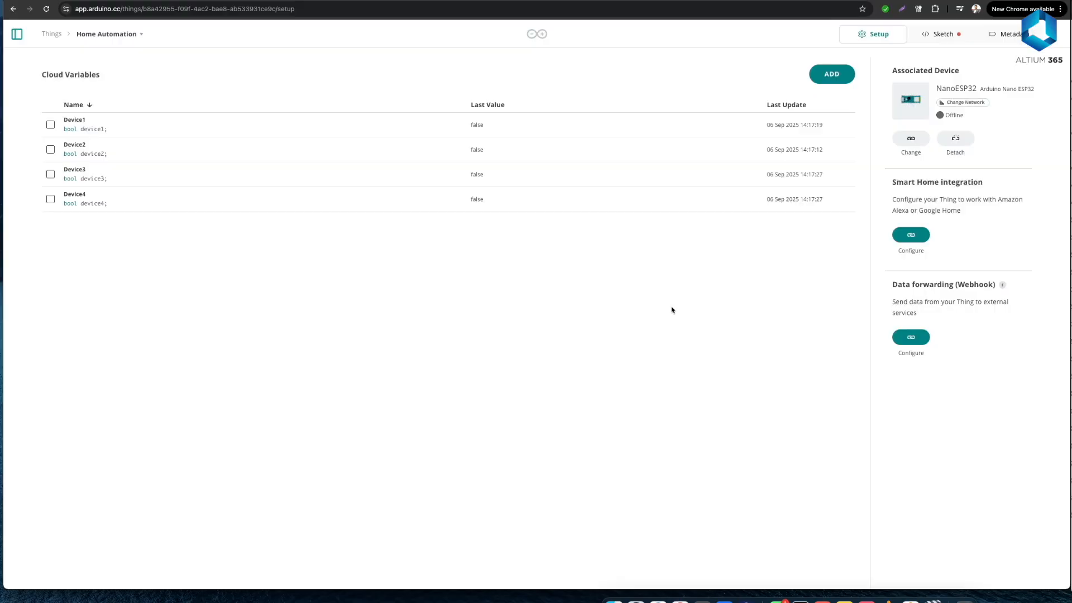
mouse_move(634, 339)
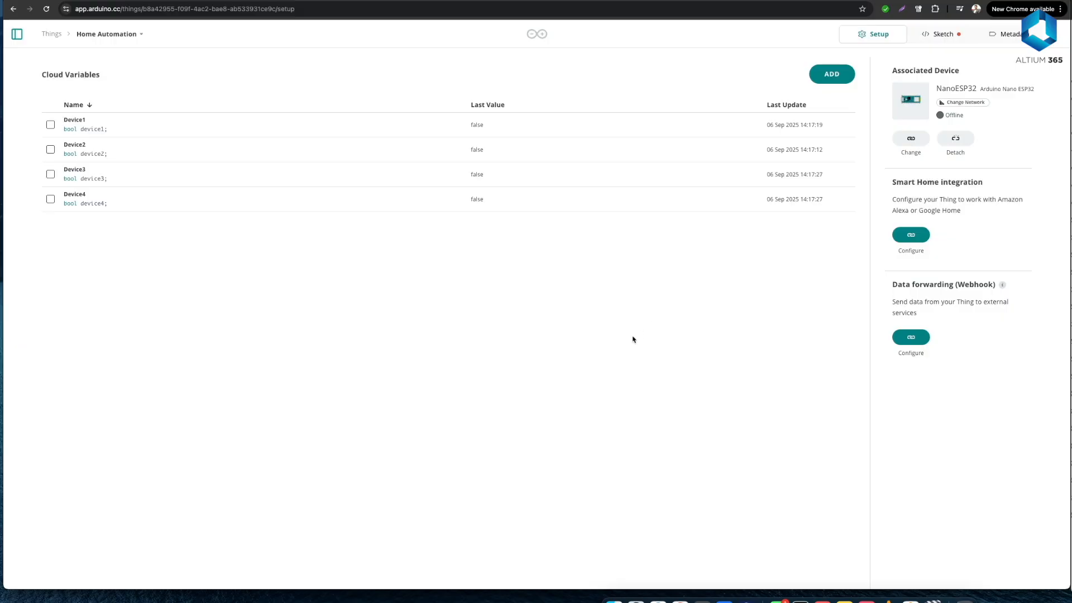
mouse_move(146, 236)
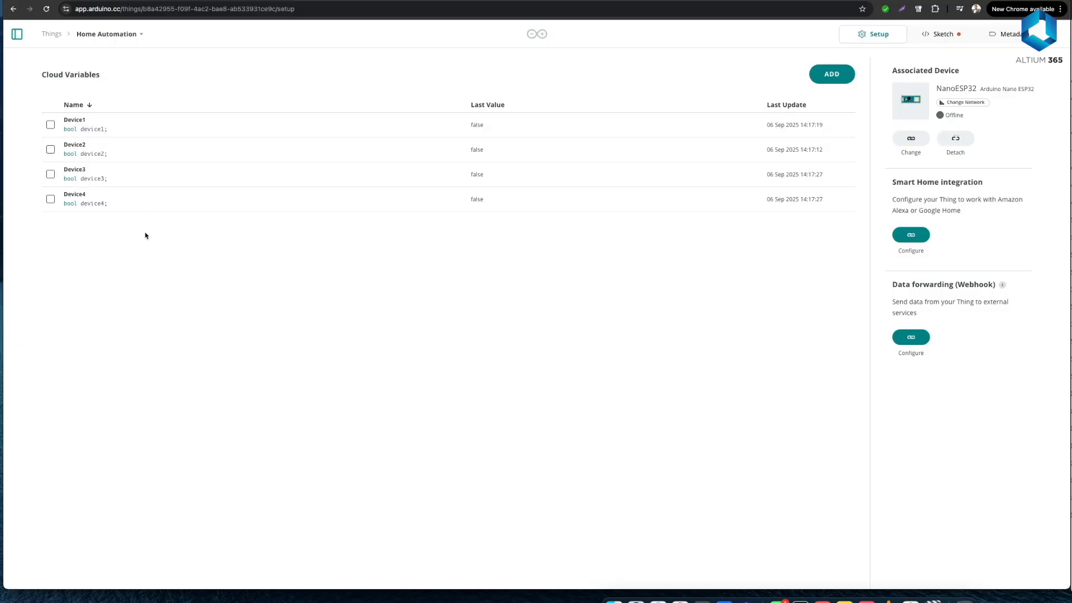
left_click(49, 34)
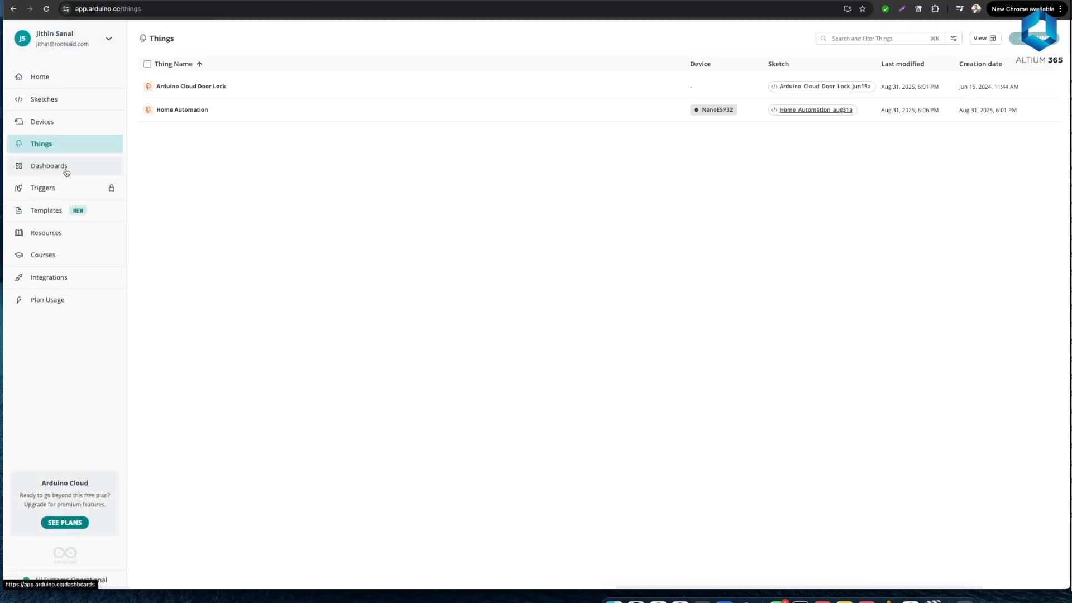
- Verify the Home Automation dashboard's Light switch is linked to device1, cancelling without changes
left_click(49, 165)
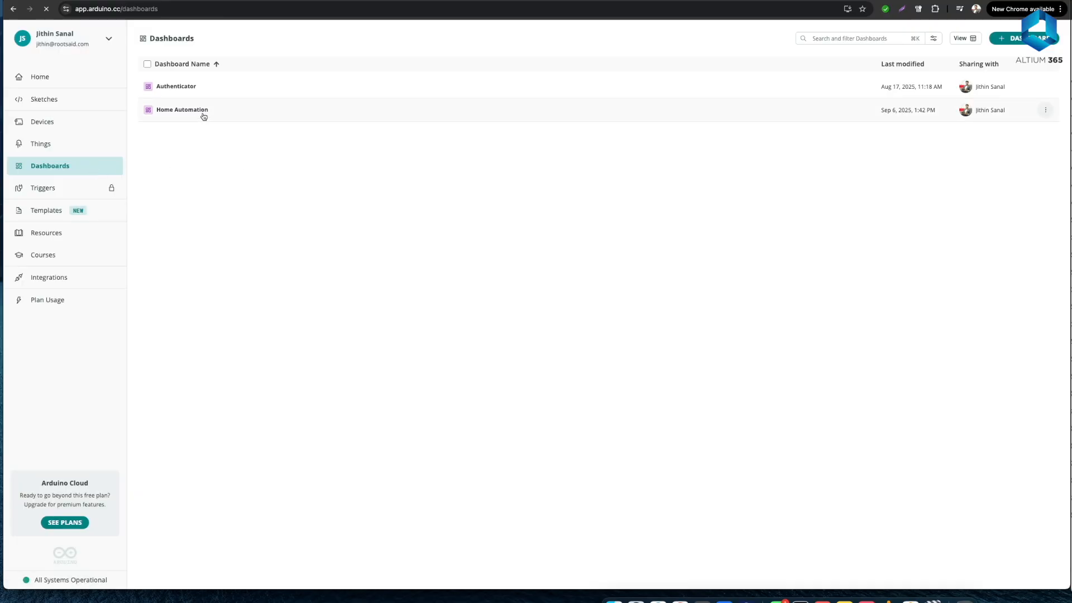
left_click(180, 109)
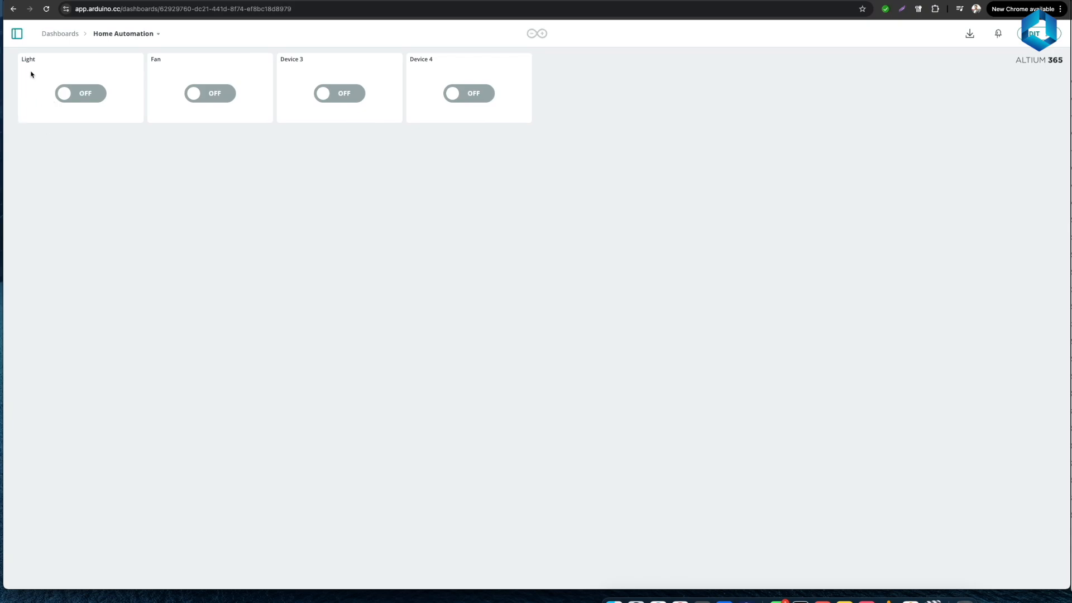
mouse_move(266, 138)
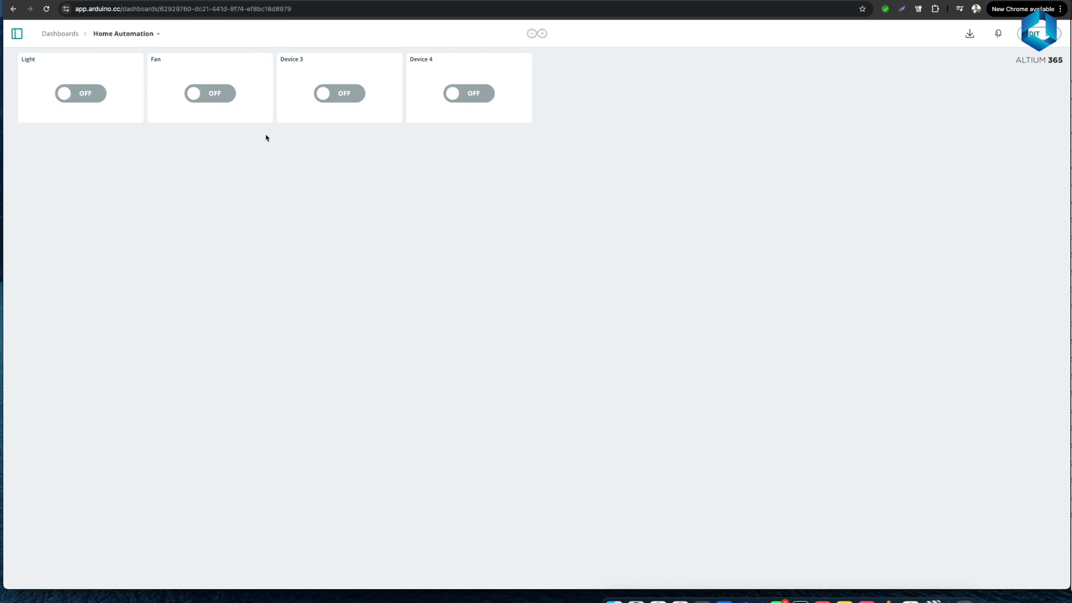
mouse_move(1045, 42)
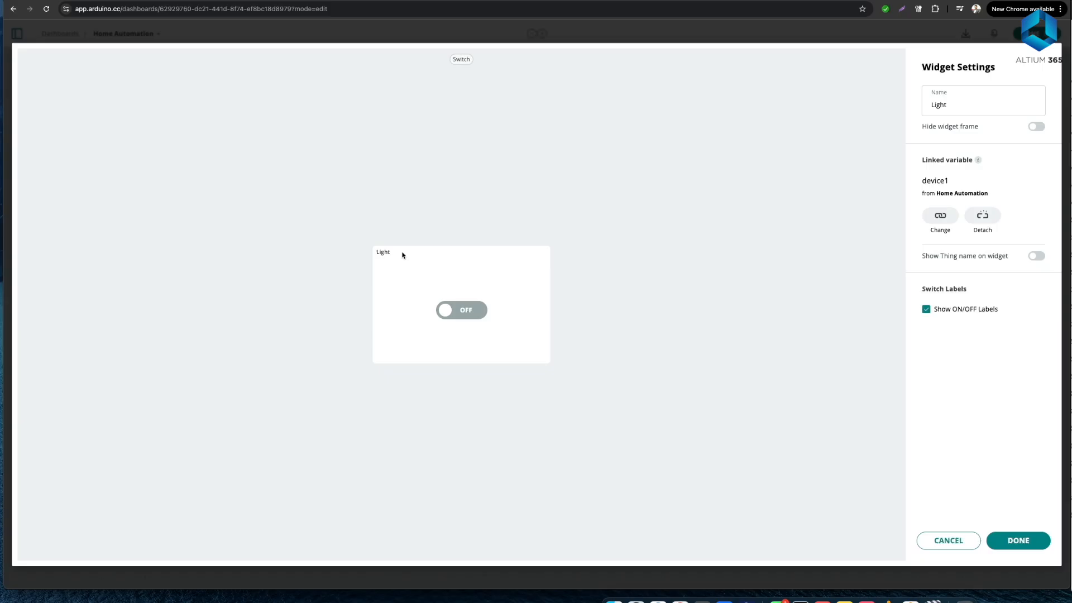
mouse_move(940, 215)
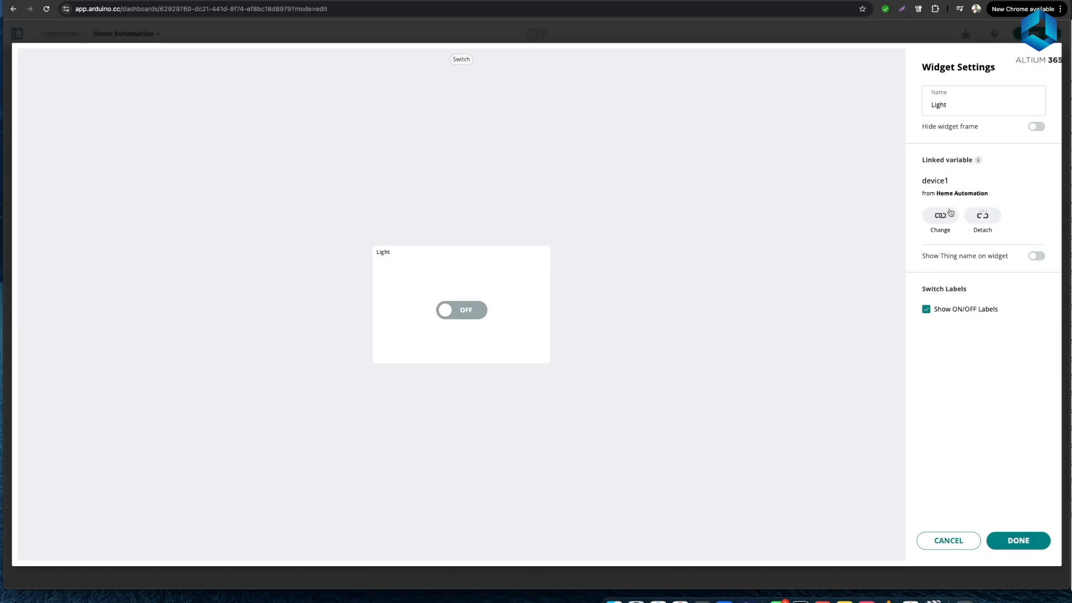
mouse_move(959, 196)
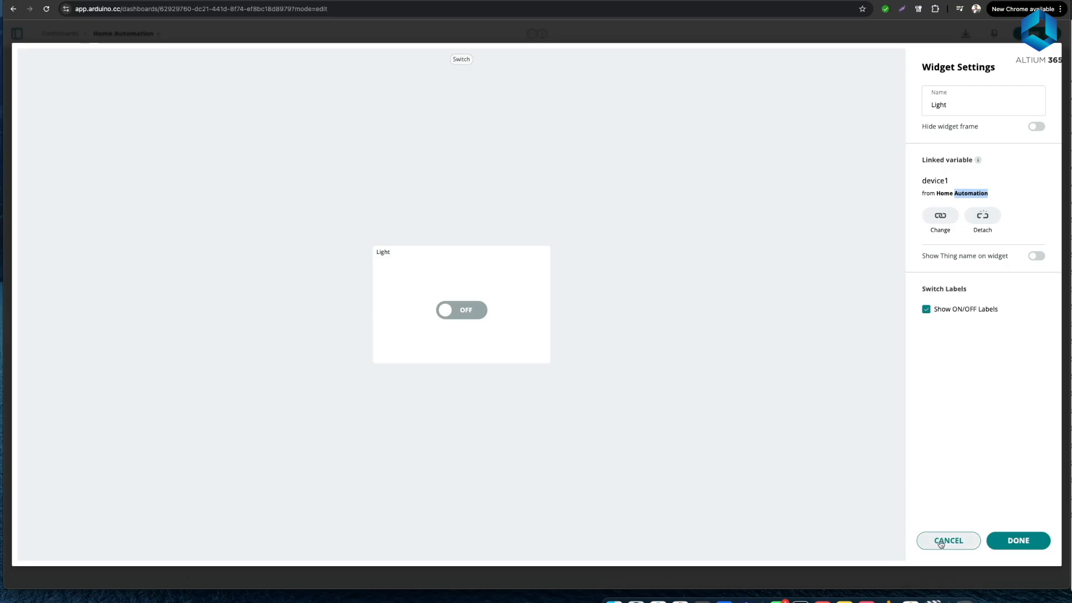
left_click(949, 540)
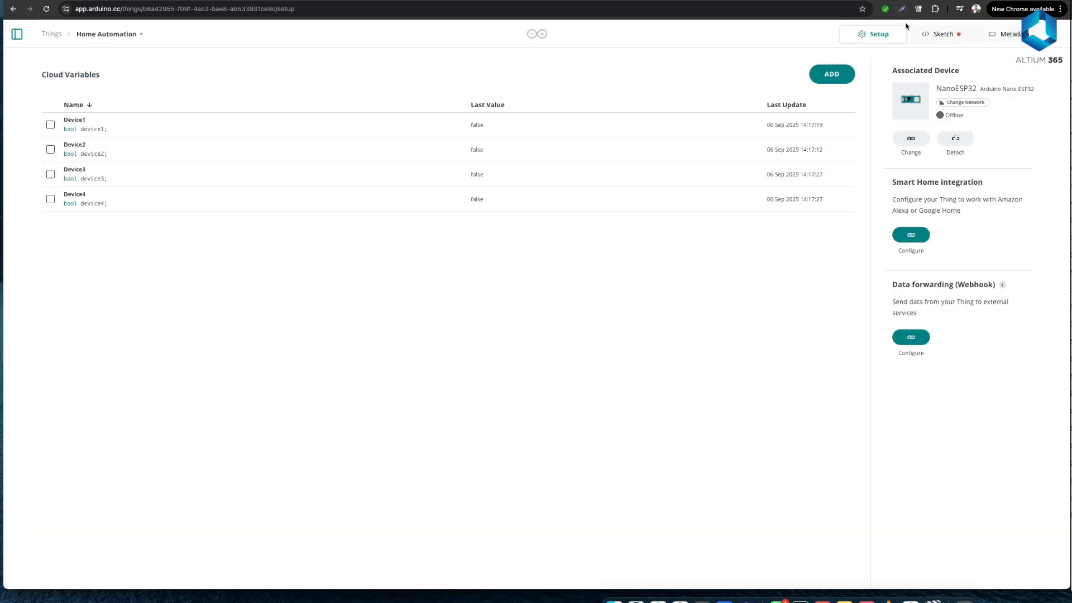
- Read the sketch's device comments and pin setup, then show the Home Automation dashboard
left_click(939, 34)
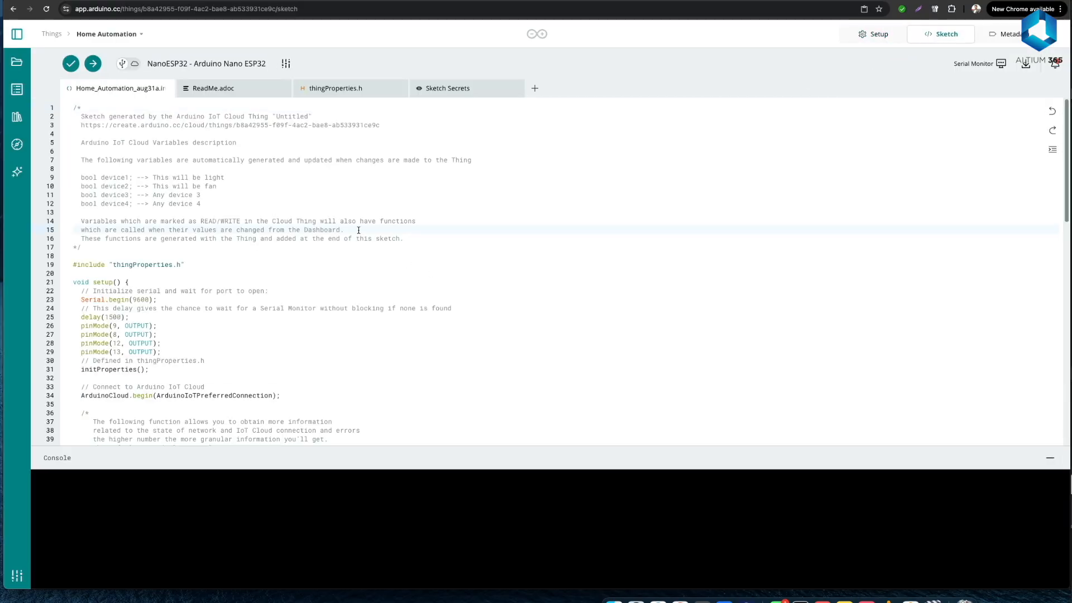
scroll("down", 3)
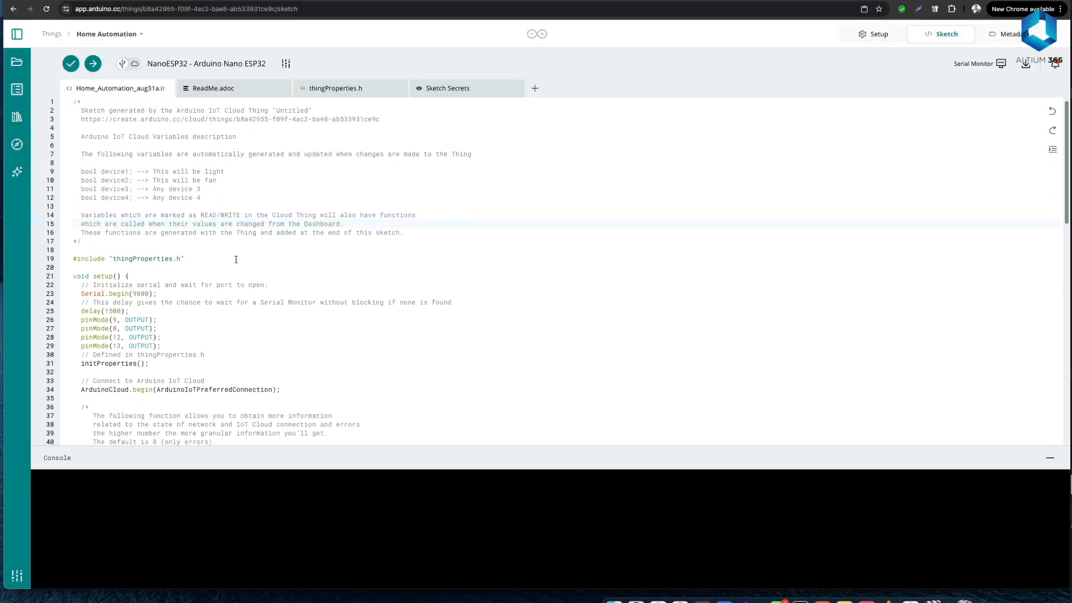
scroll("down", 3)
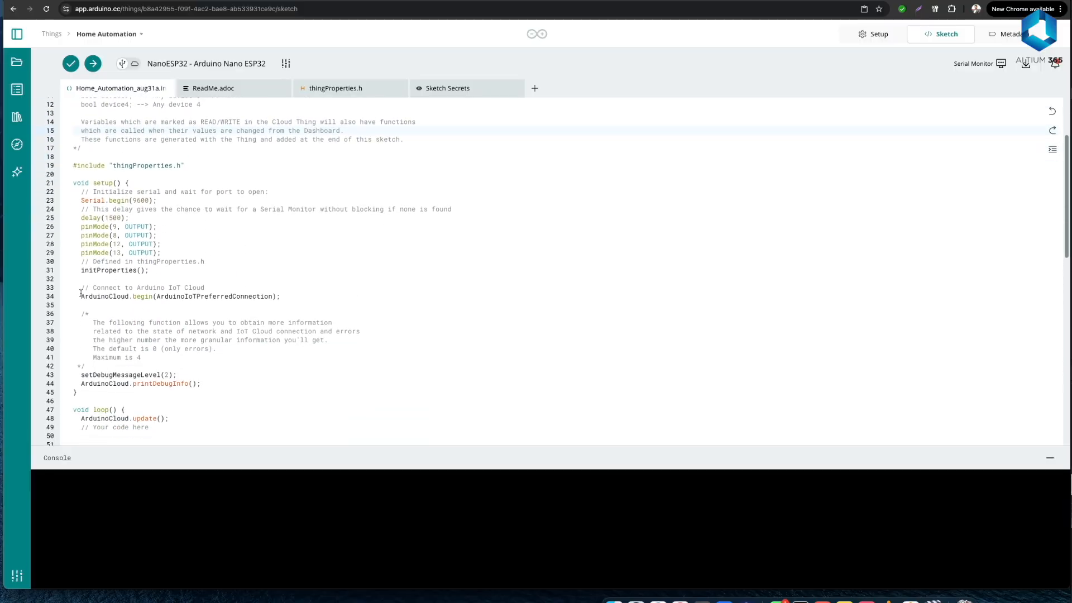
left_click_drag(81, 296, 277, 296)
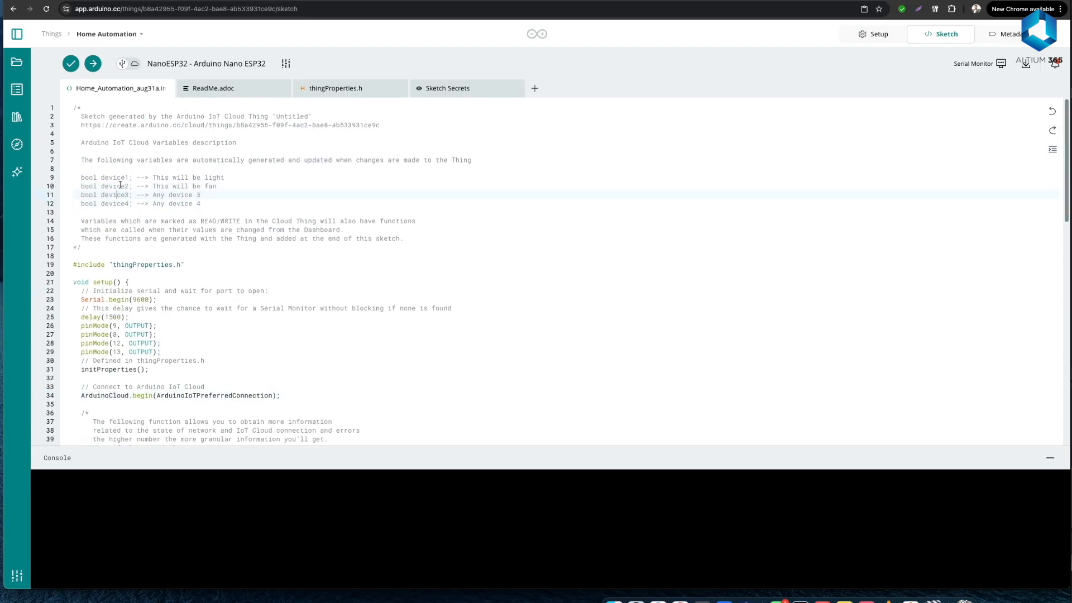
double_click(113, 195)
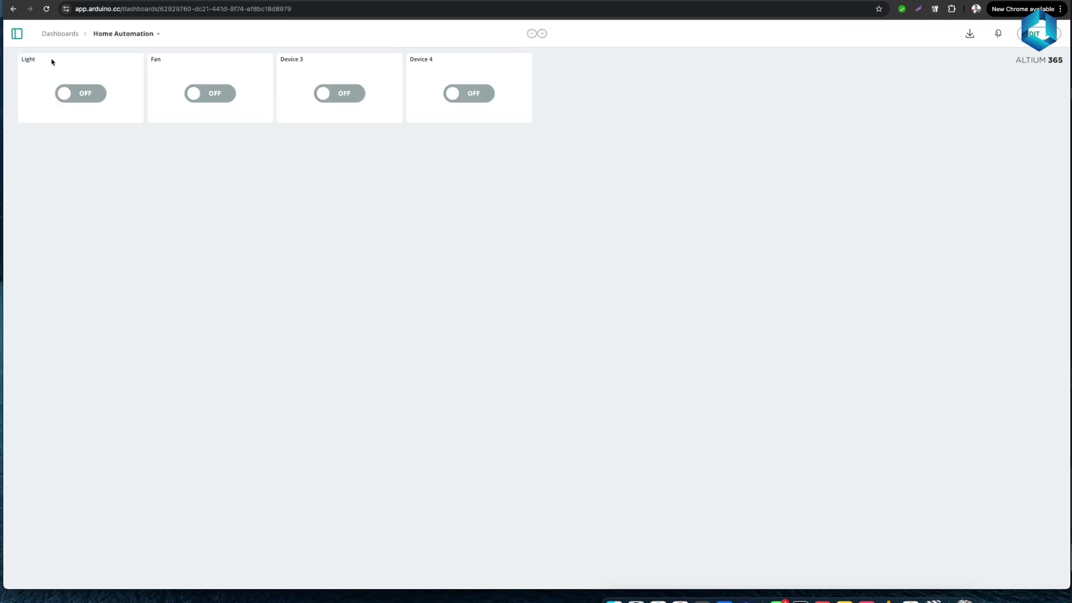
mouse_move(311, 76)
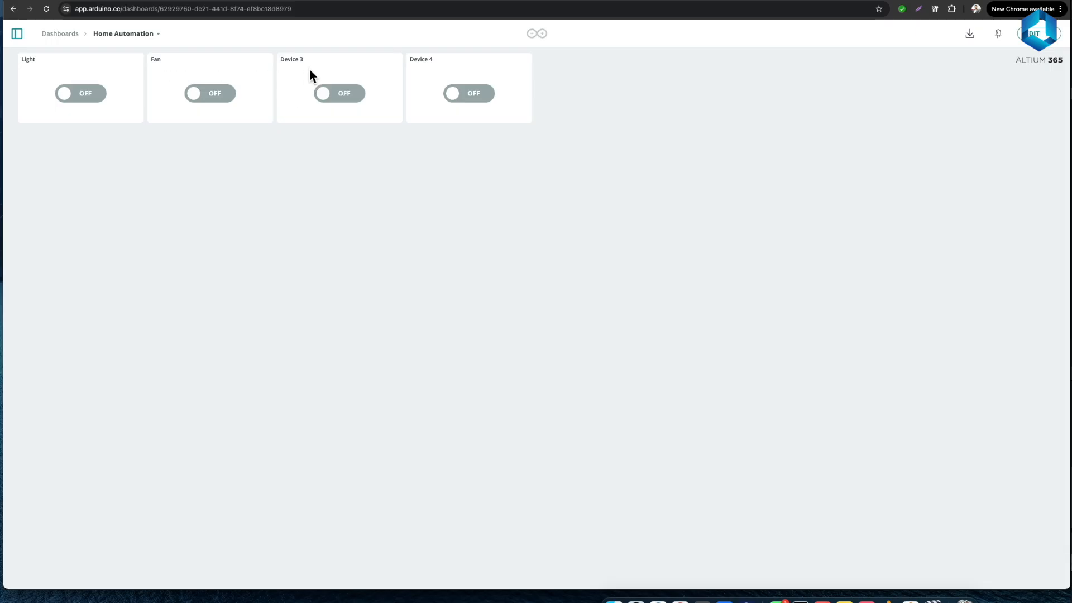
mouse_move(602, 16)
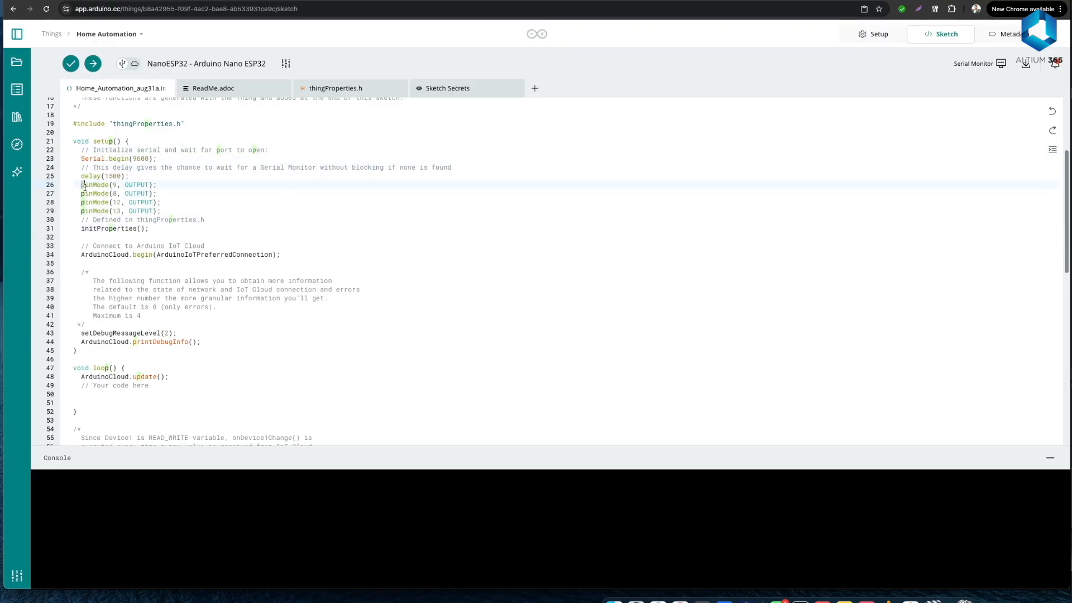
left_click_drag(82, 185, 161, 211)
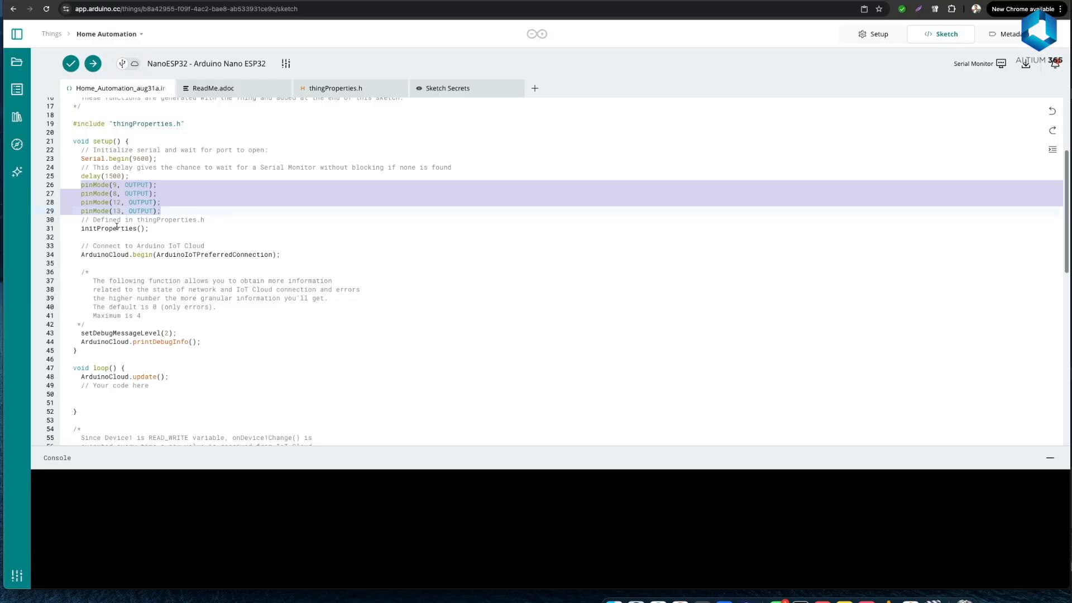
scroll("down", 3)
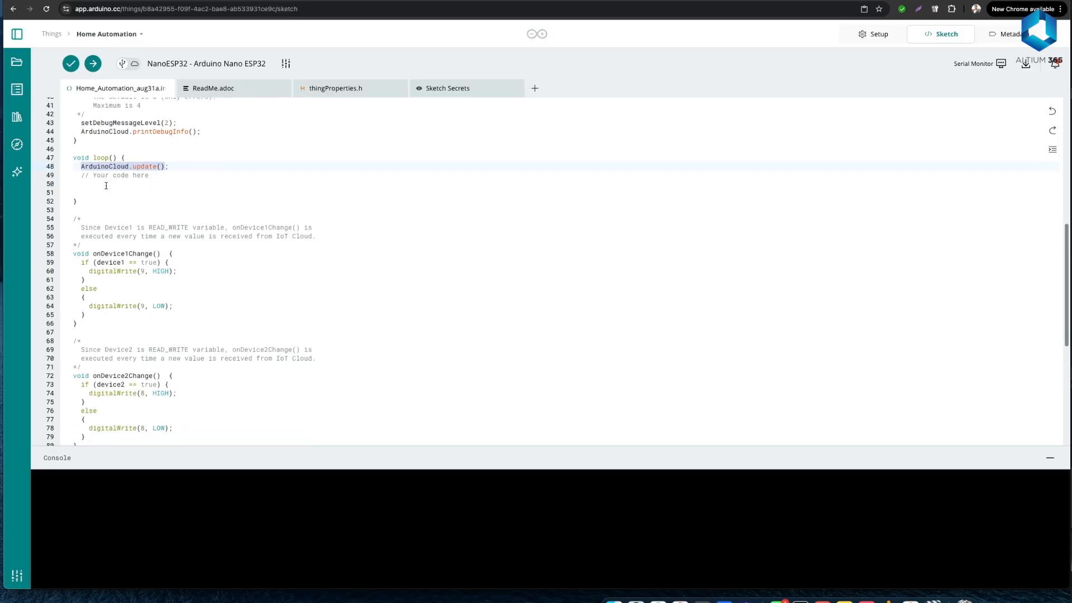
- Review the onDevice1Change and other change callbacks, then run Verify on the sketch
scroll("down", 3)
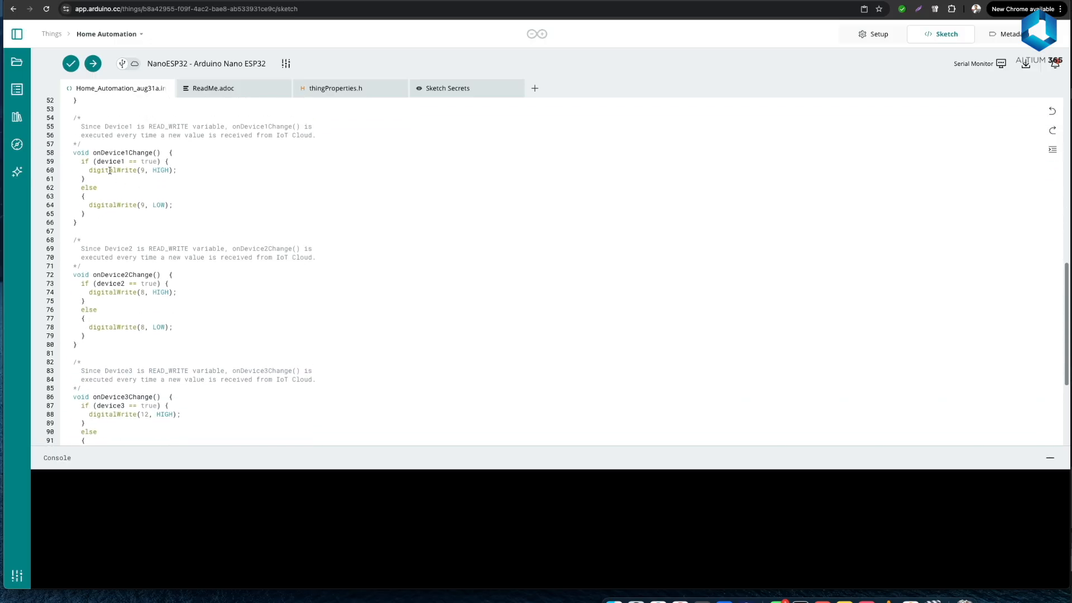
left_click_drag(109, 125, 233, 379)
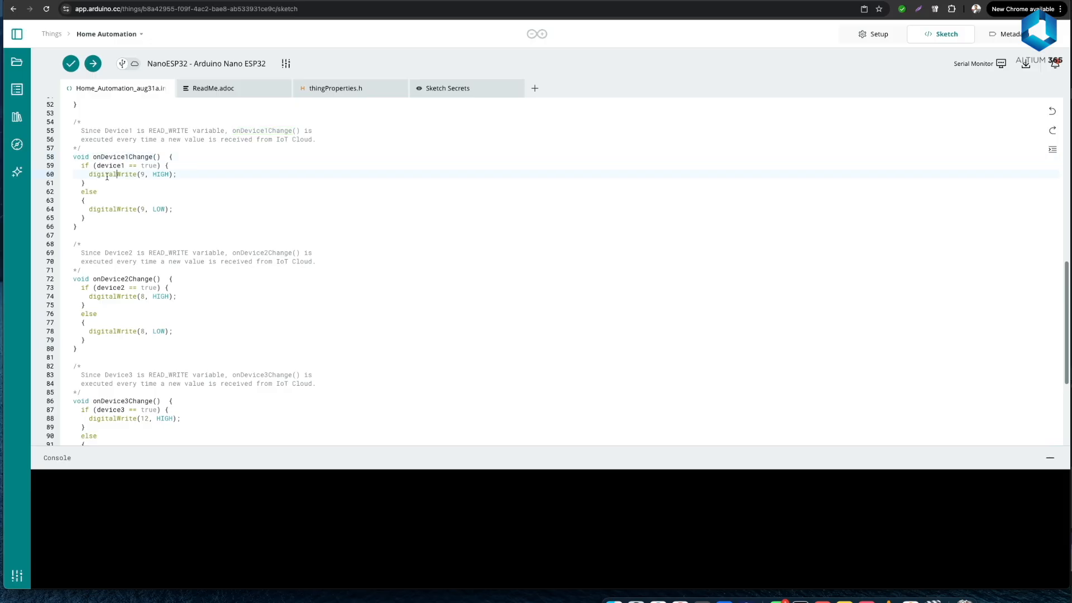
double_click(124, 157)
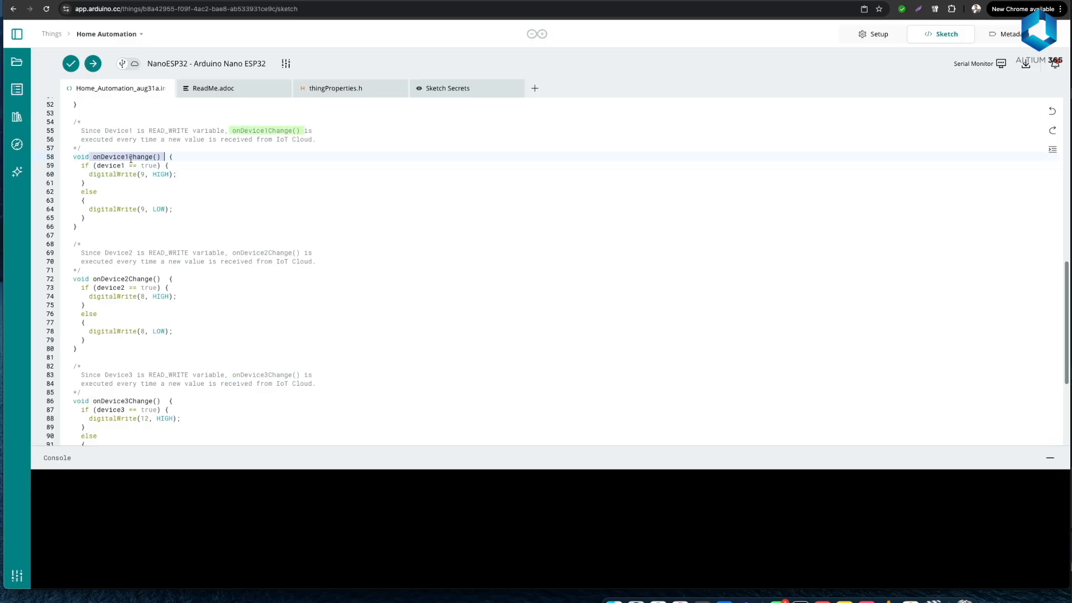
scroll("down", 3)
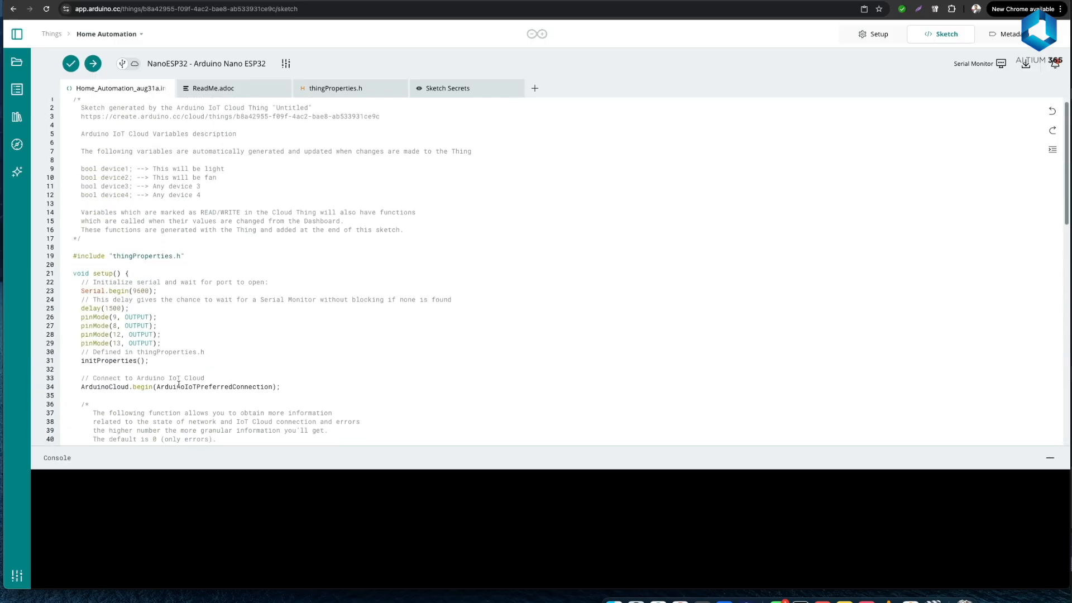
scroll("down", 3)
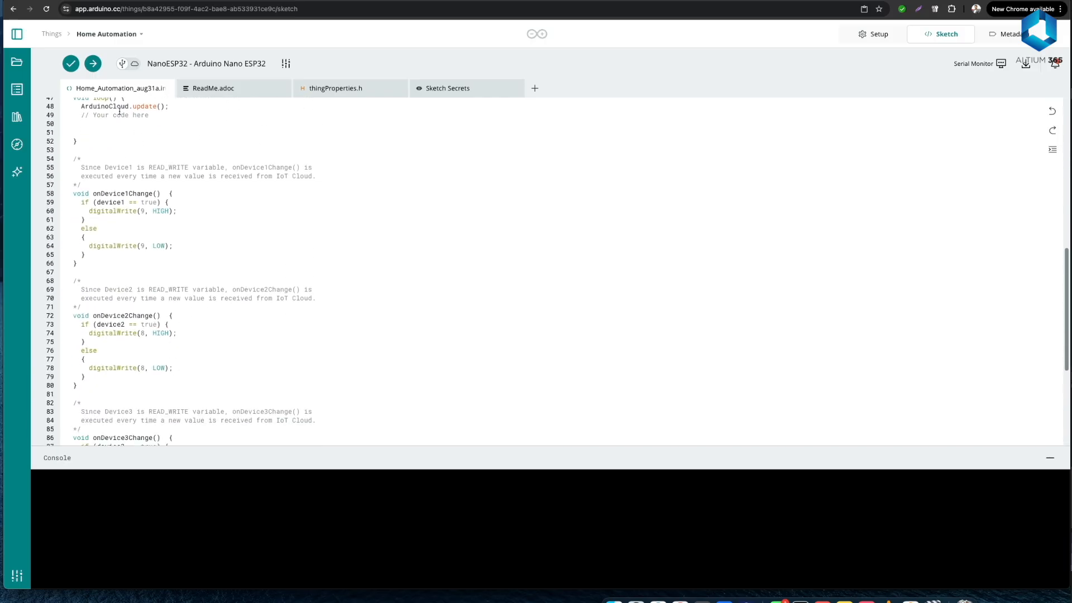
double_click(111, 106)
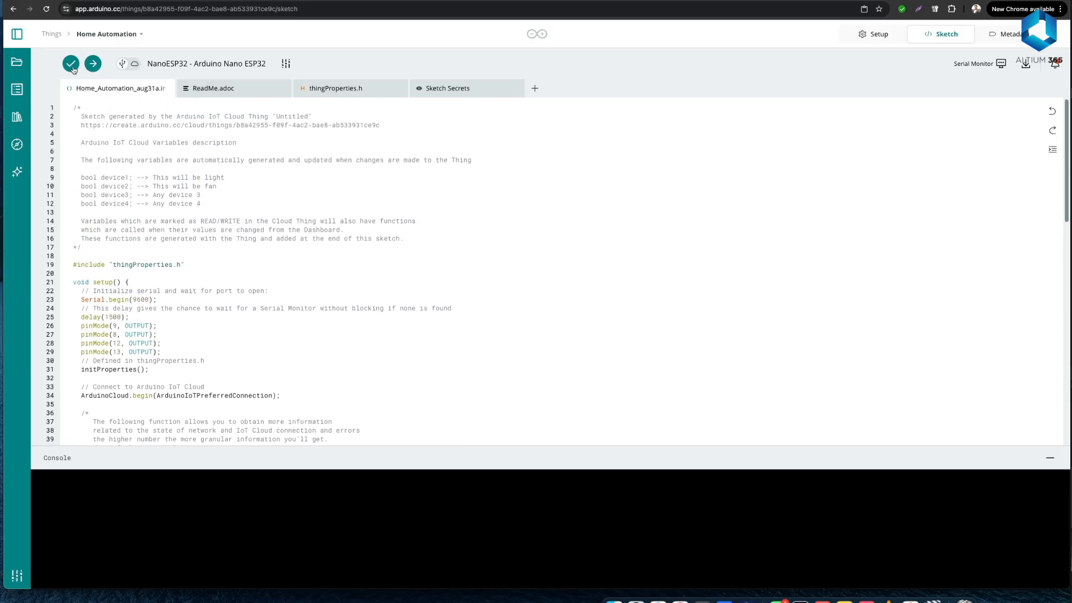
left_click(69, 64)
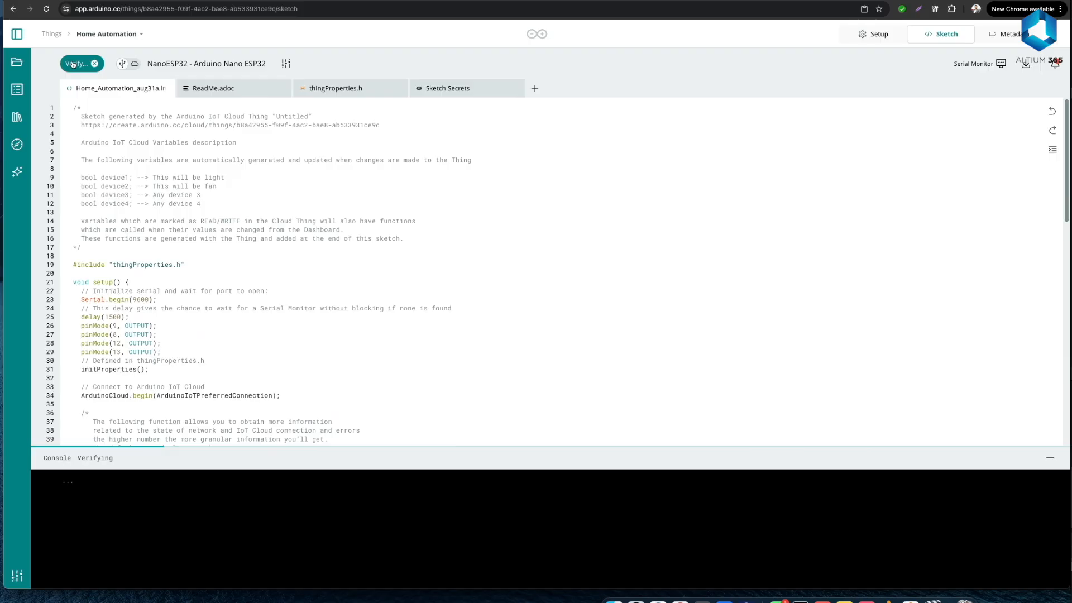